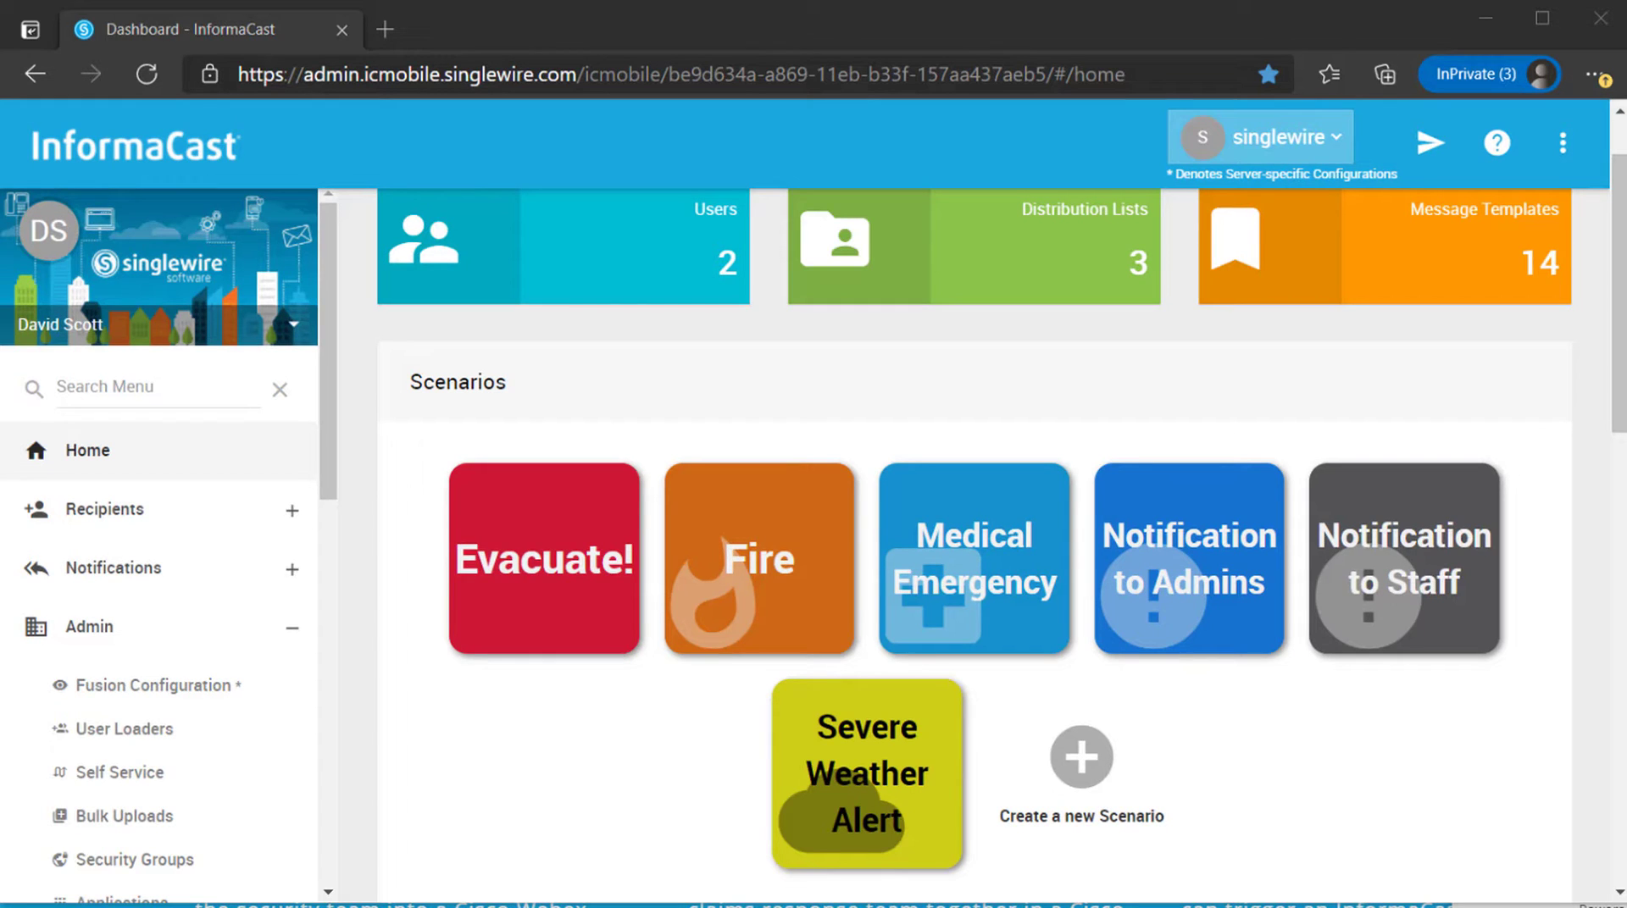
{"action": "mouse_move", "coordinate": [1054, 669]}
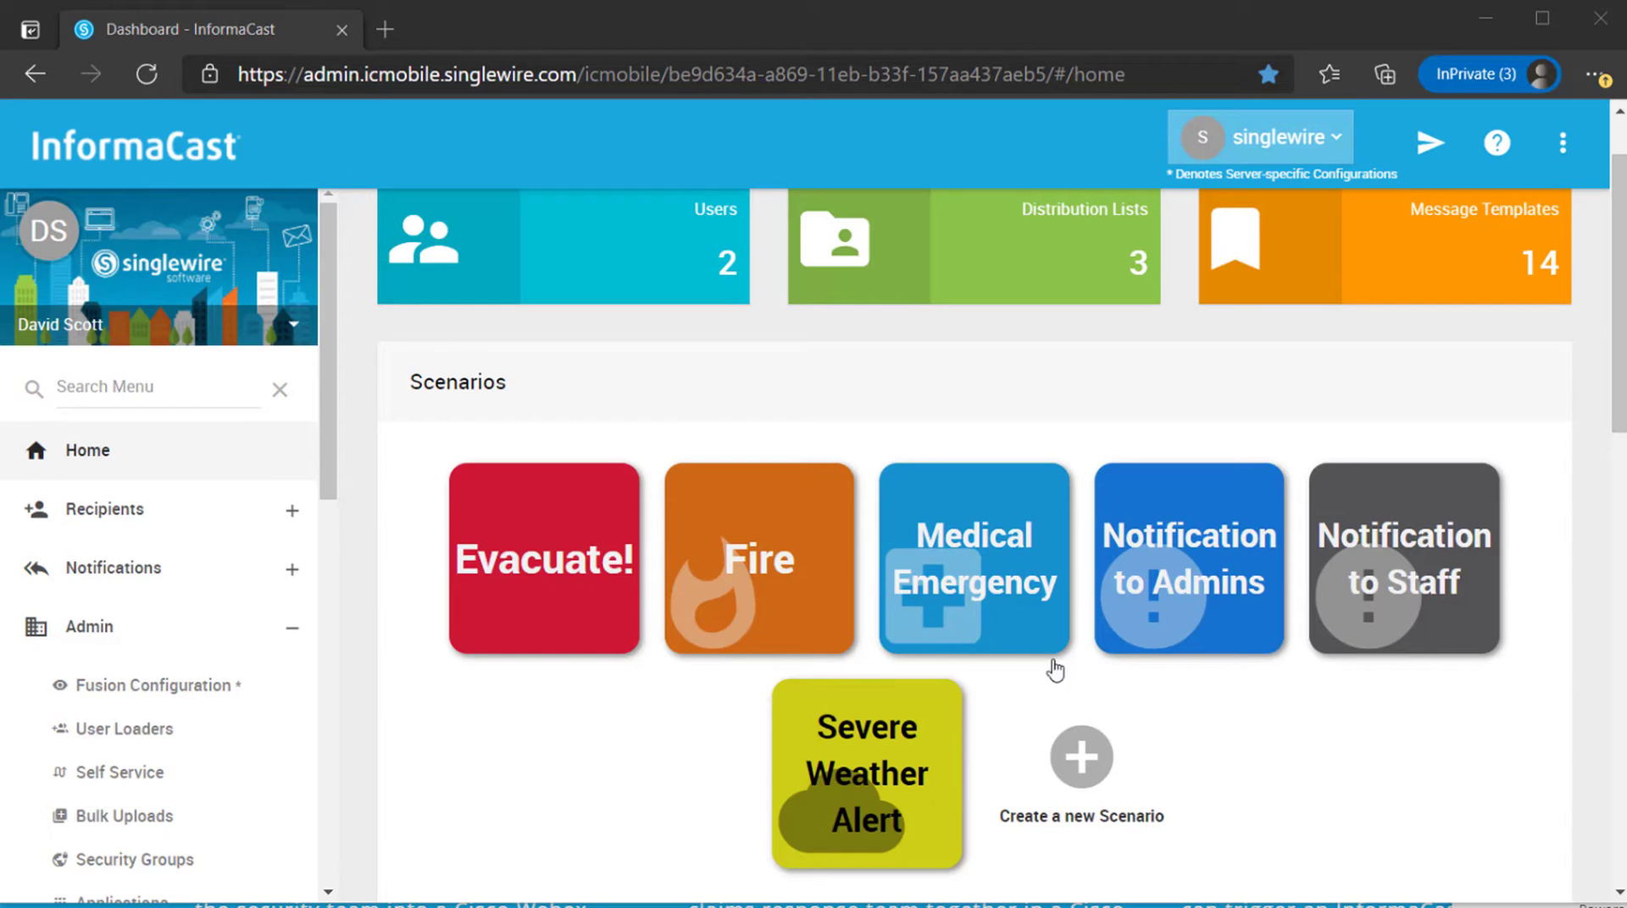
{"action": "mouse_move", "coordinate": [1284, 538]}
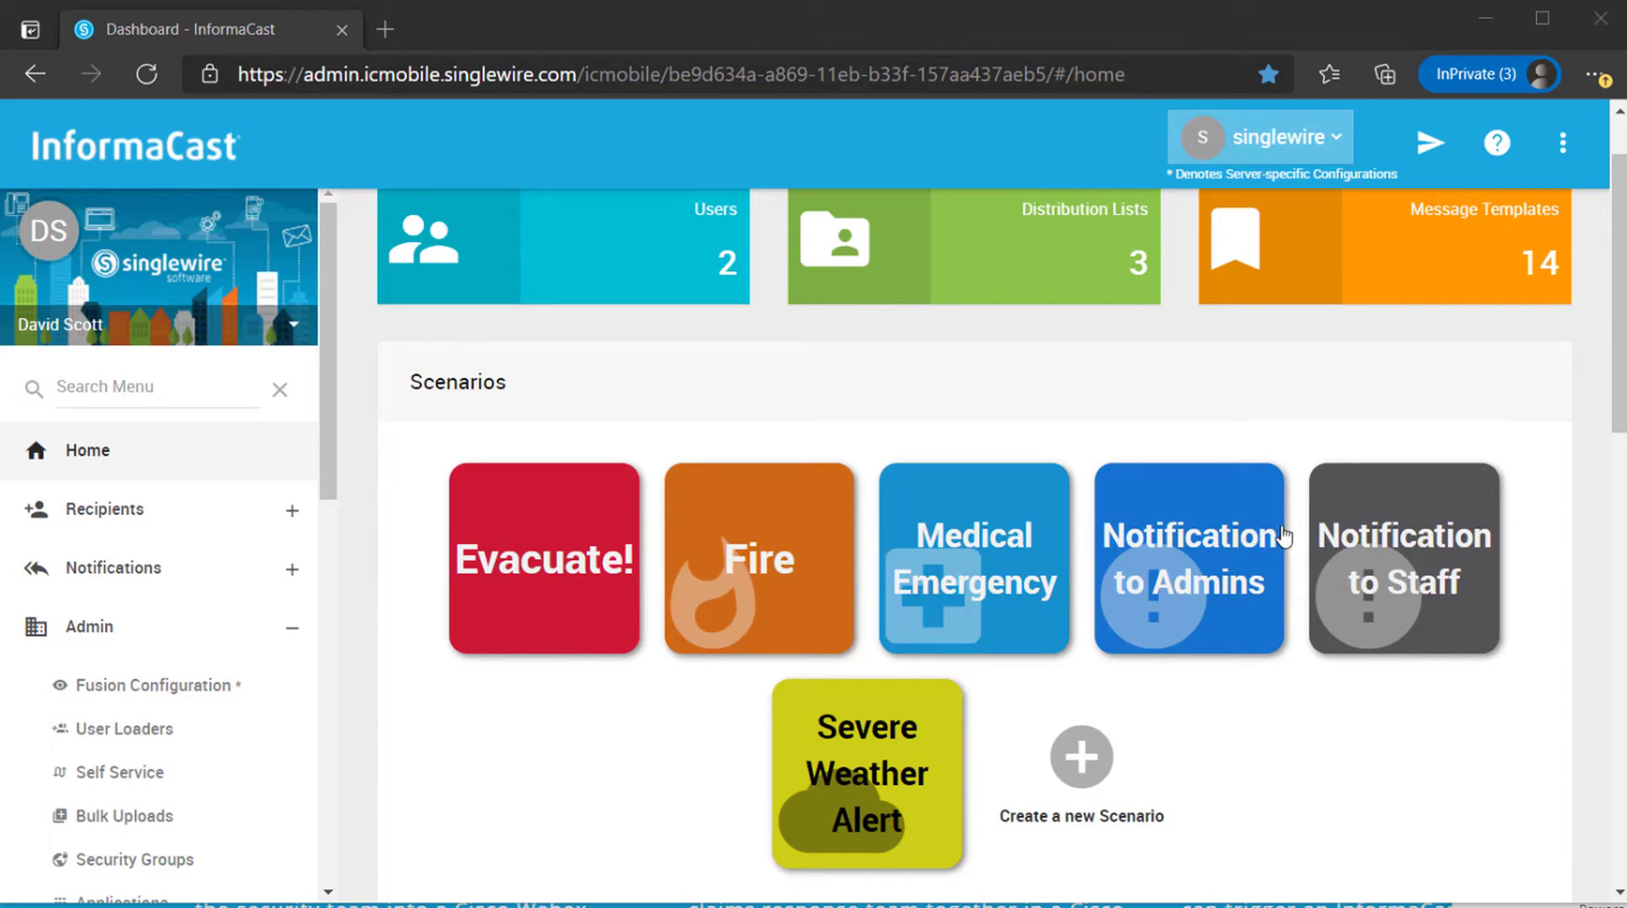
{"action": "mouse_move", "coordinate": [799, 548]}
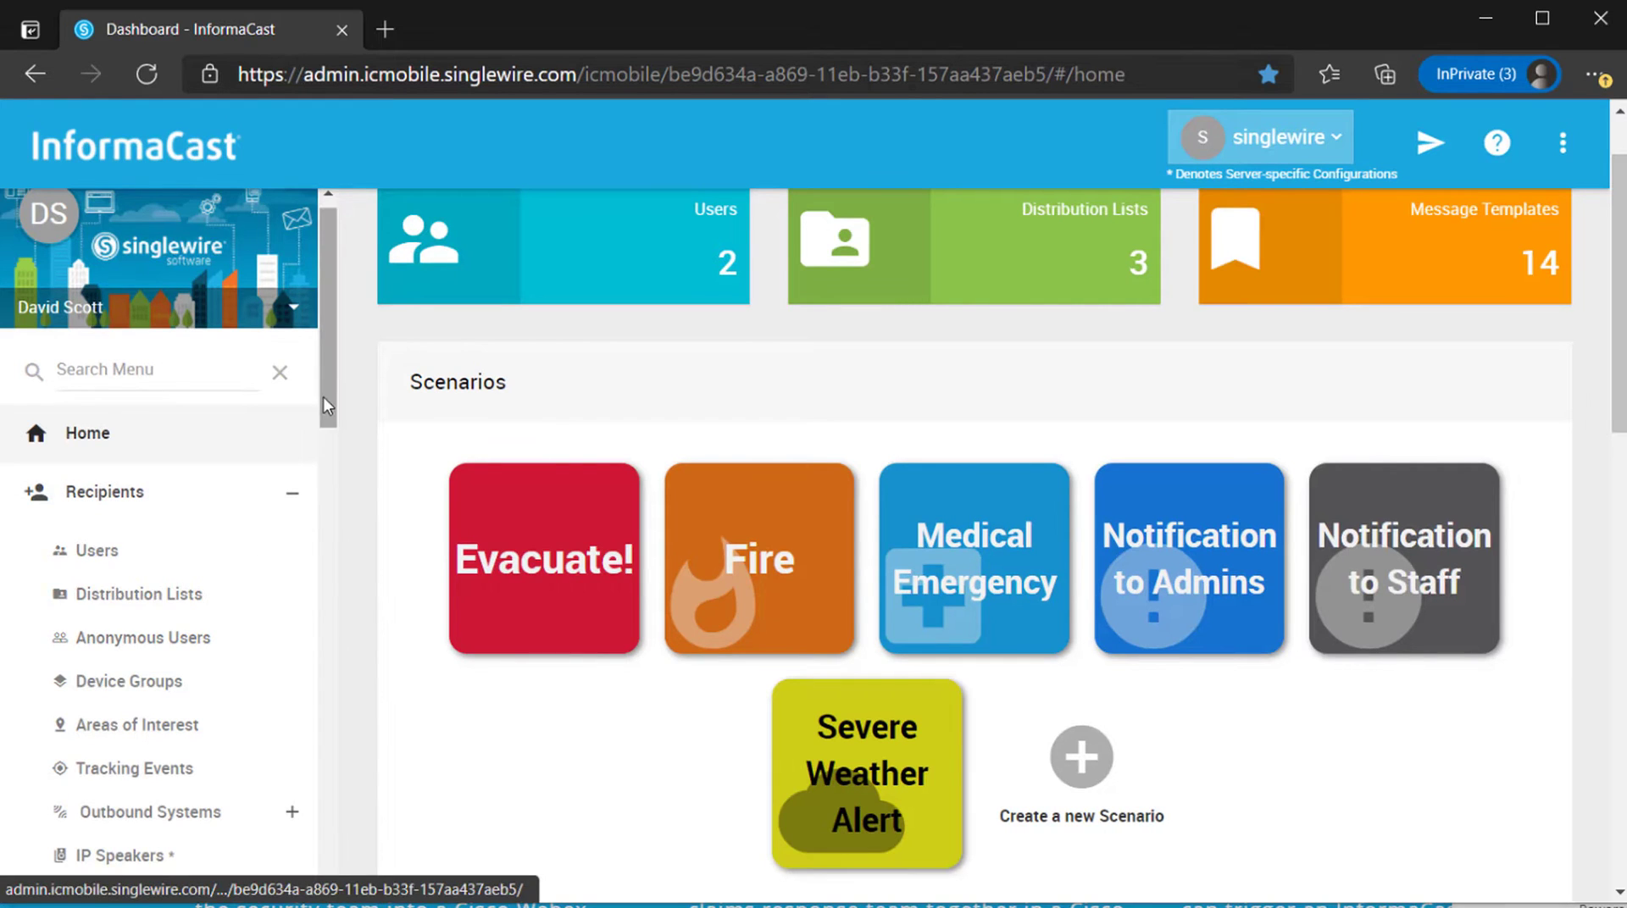
- Scroll the left navigation menu down to the Admin section's Multicast Streams entry
{"action": "scroll", "scroll_direction": "down", "scroll_amount": 3}
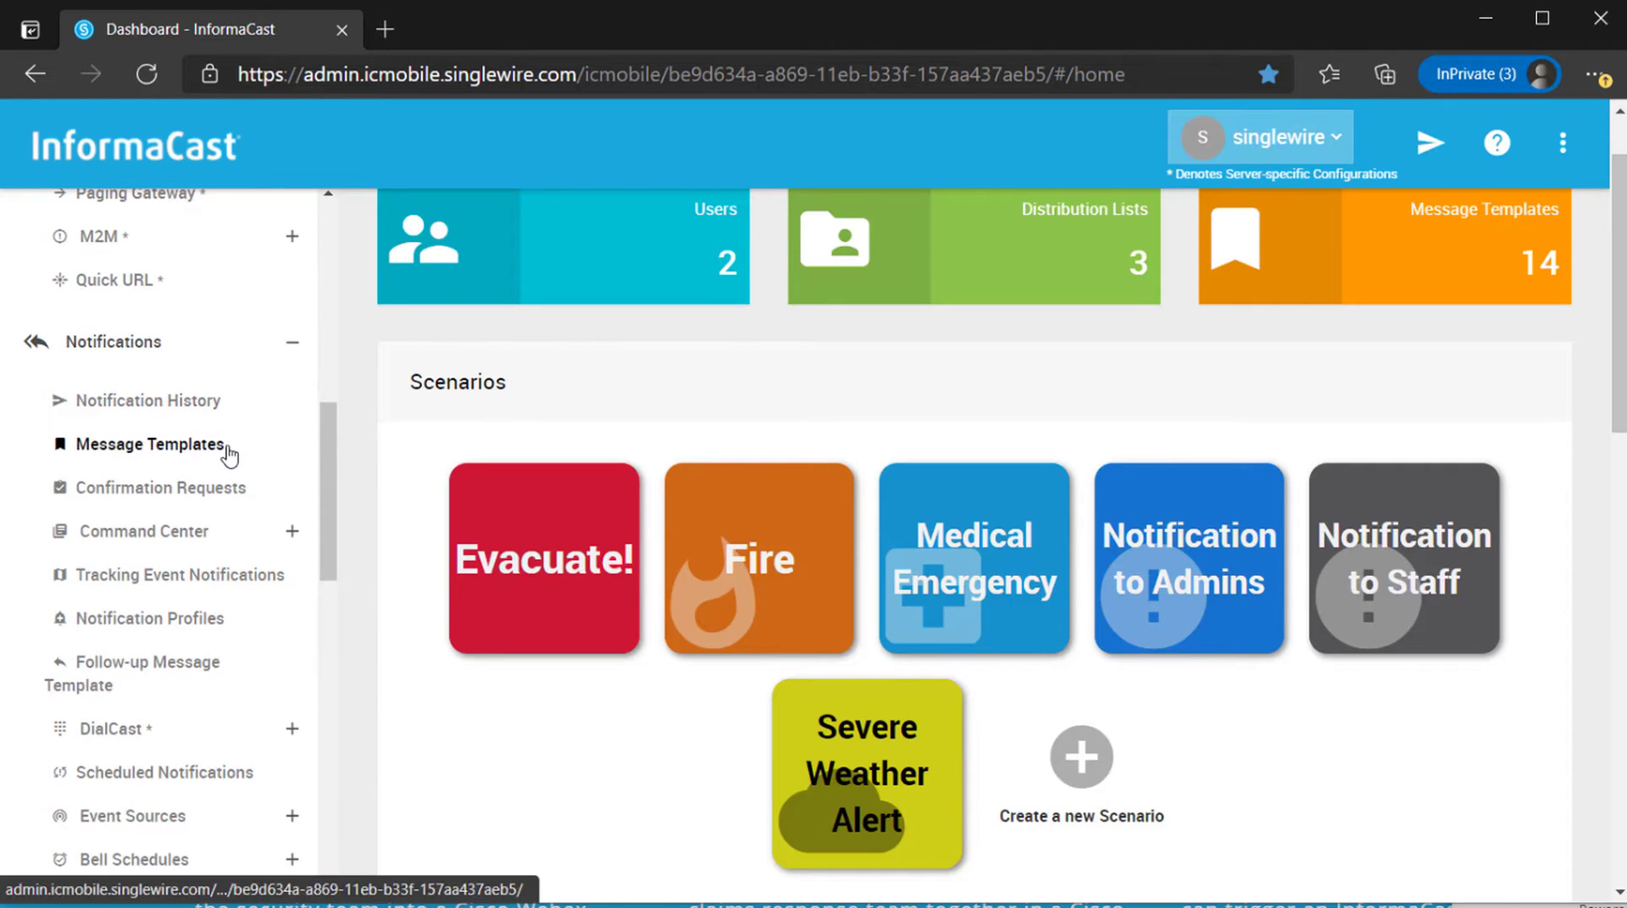
{"action": "scroll", "scroll_direction": "down", "scroll_amount": 3}
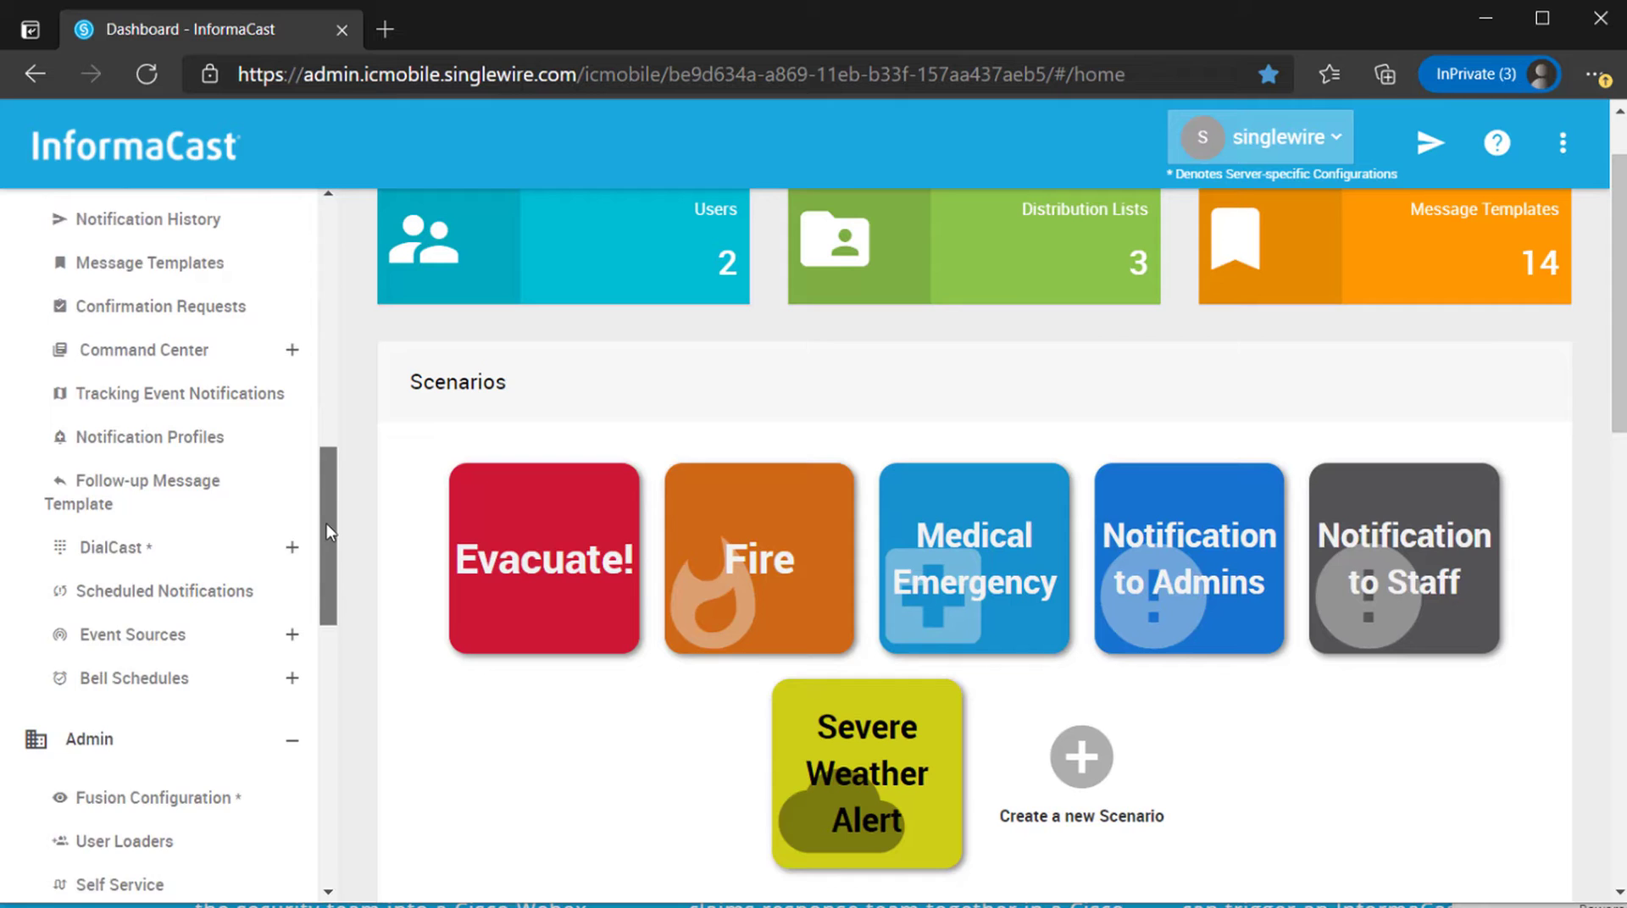
{"action": "scroll", "scroll_direction": "down", "scroll_amount": 3}
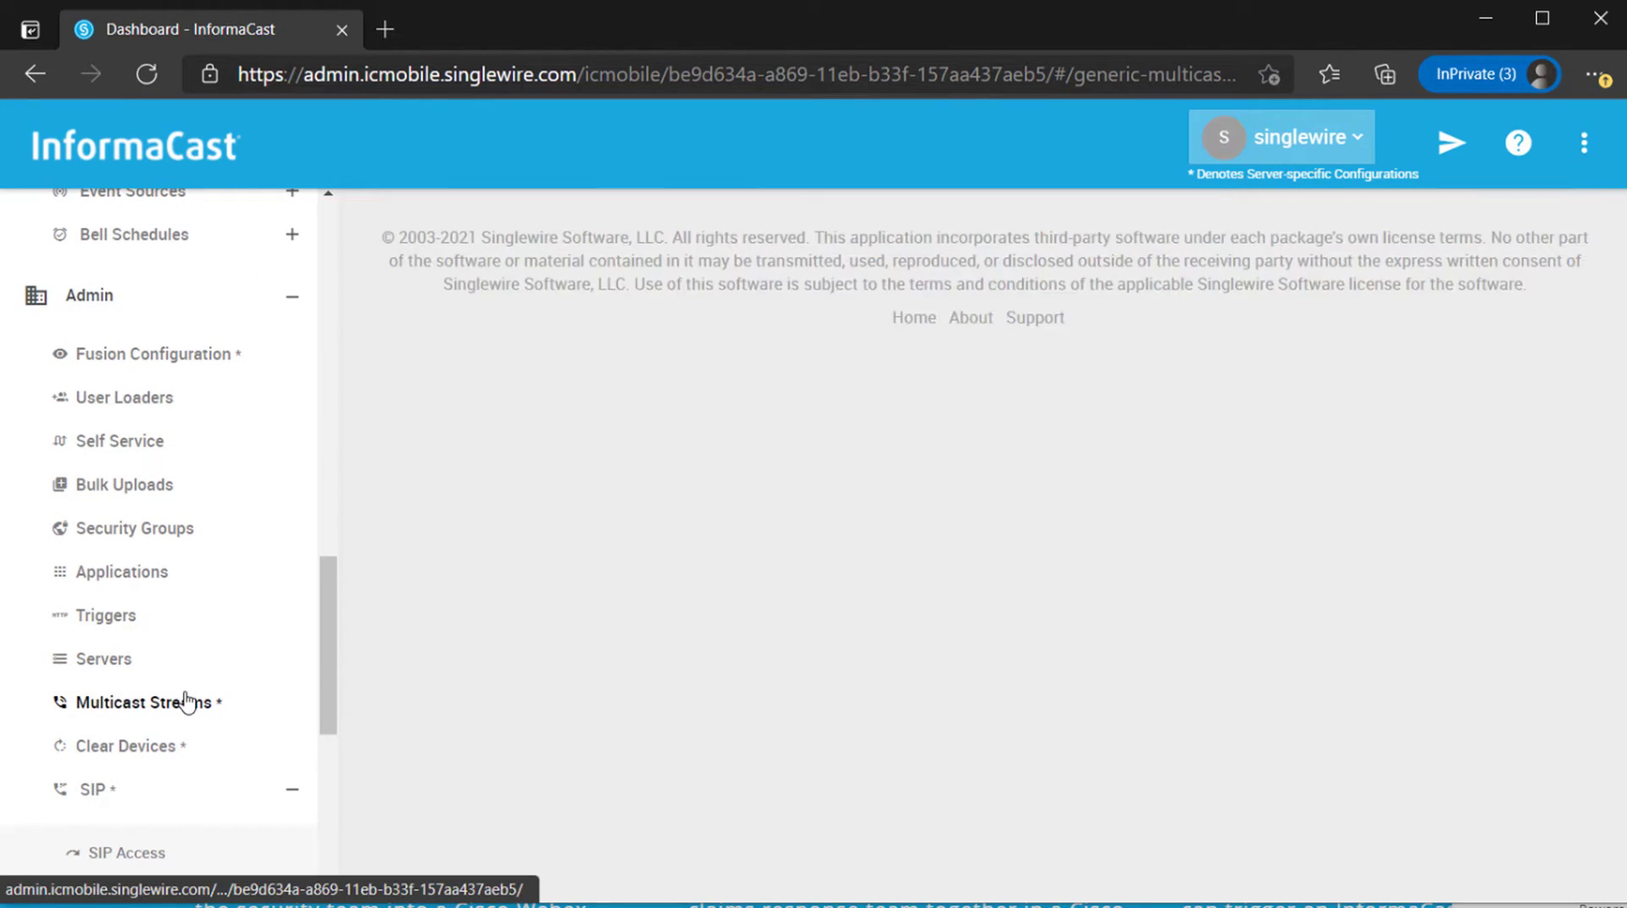
- Open Multicast Streams to view the All Phones in Building stream at 239.0.1.1:5000
{"action": "left_click", "coordinate": [144, 702]}
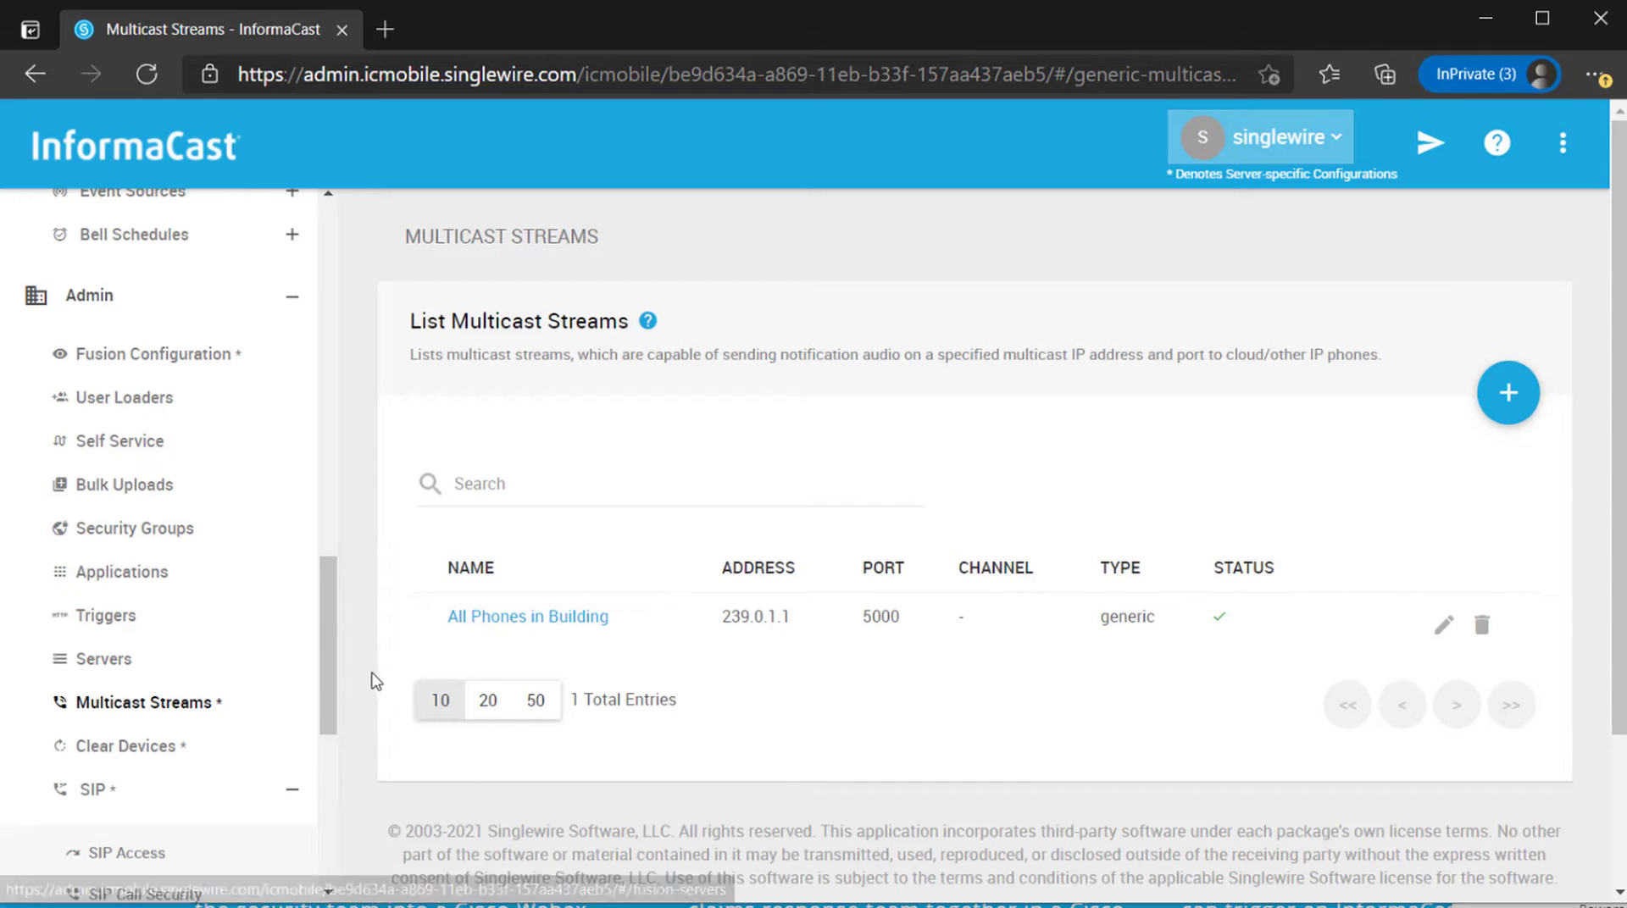
{"action": "mouse_move", "coordinate": [402, 660]}
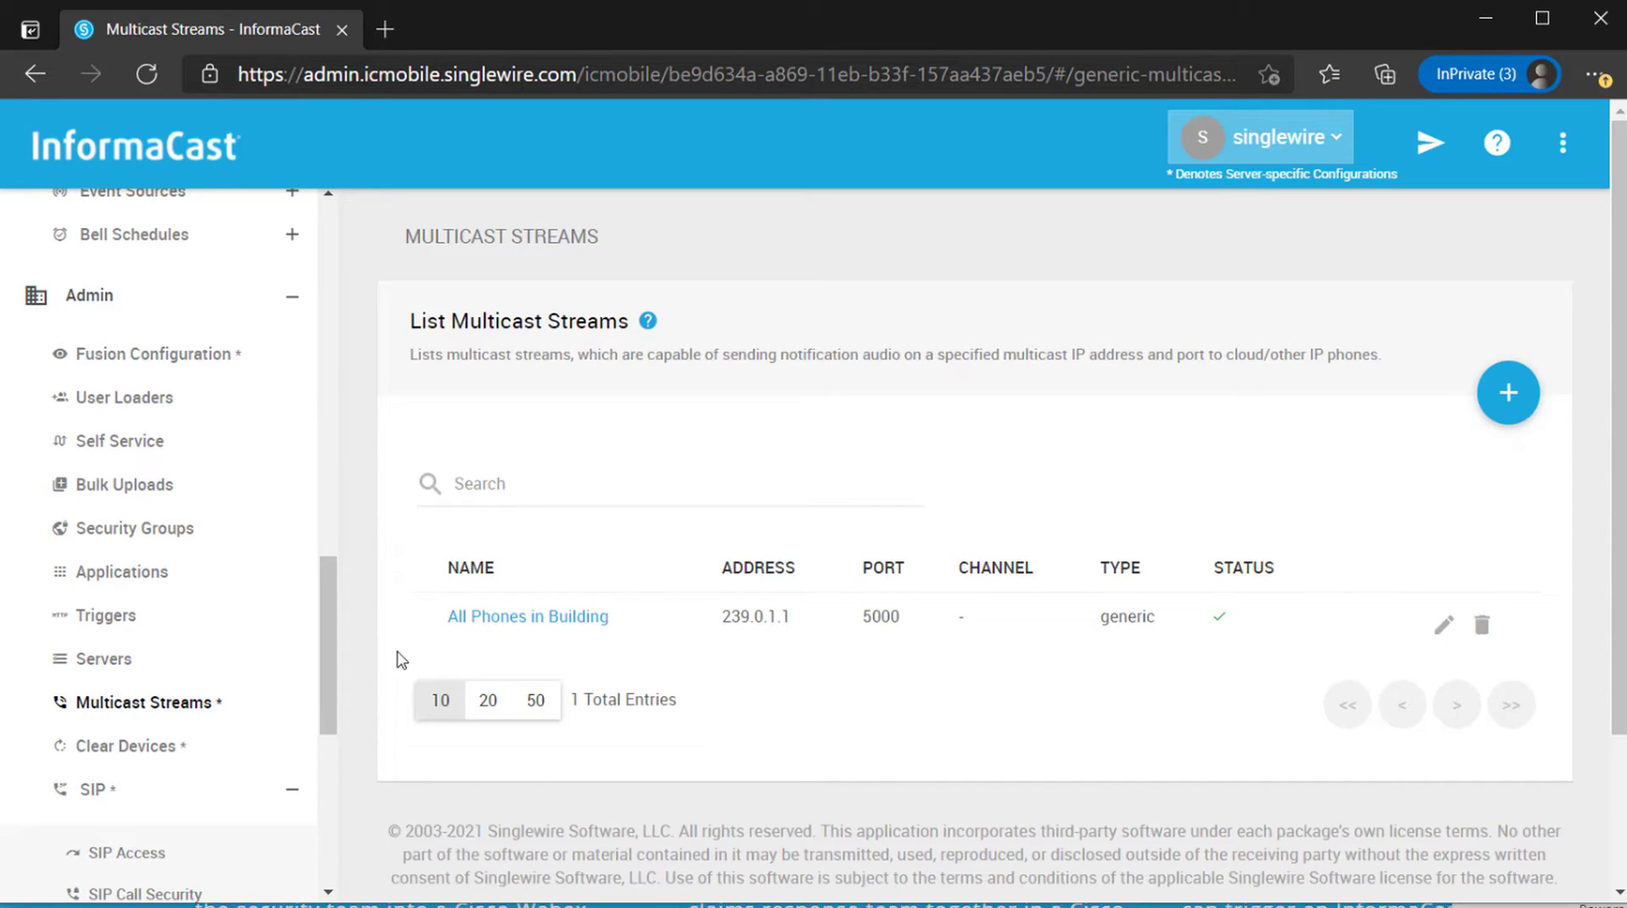
{"action": "mouse_move", "coordinate": [527, 616]}
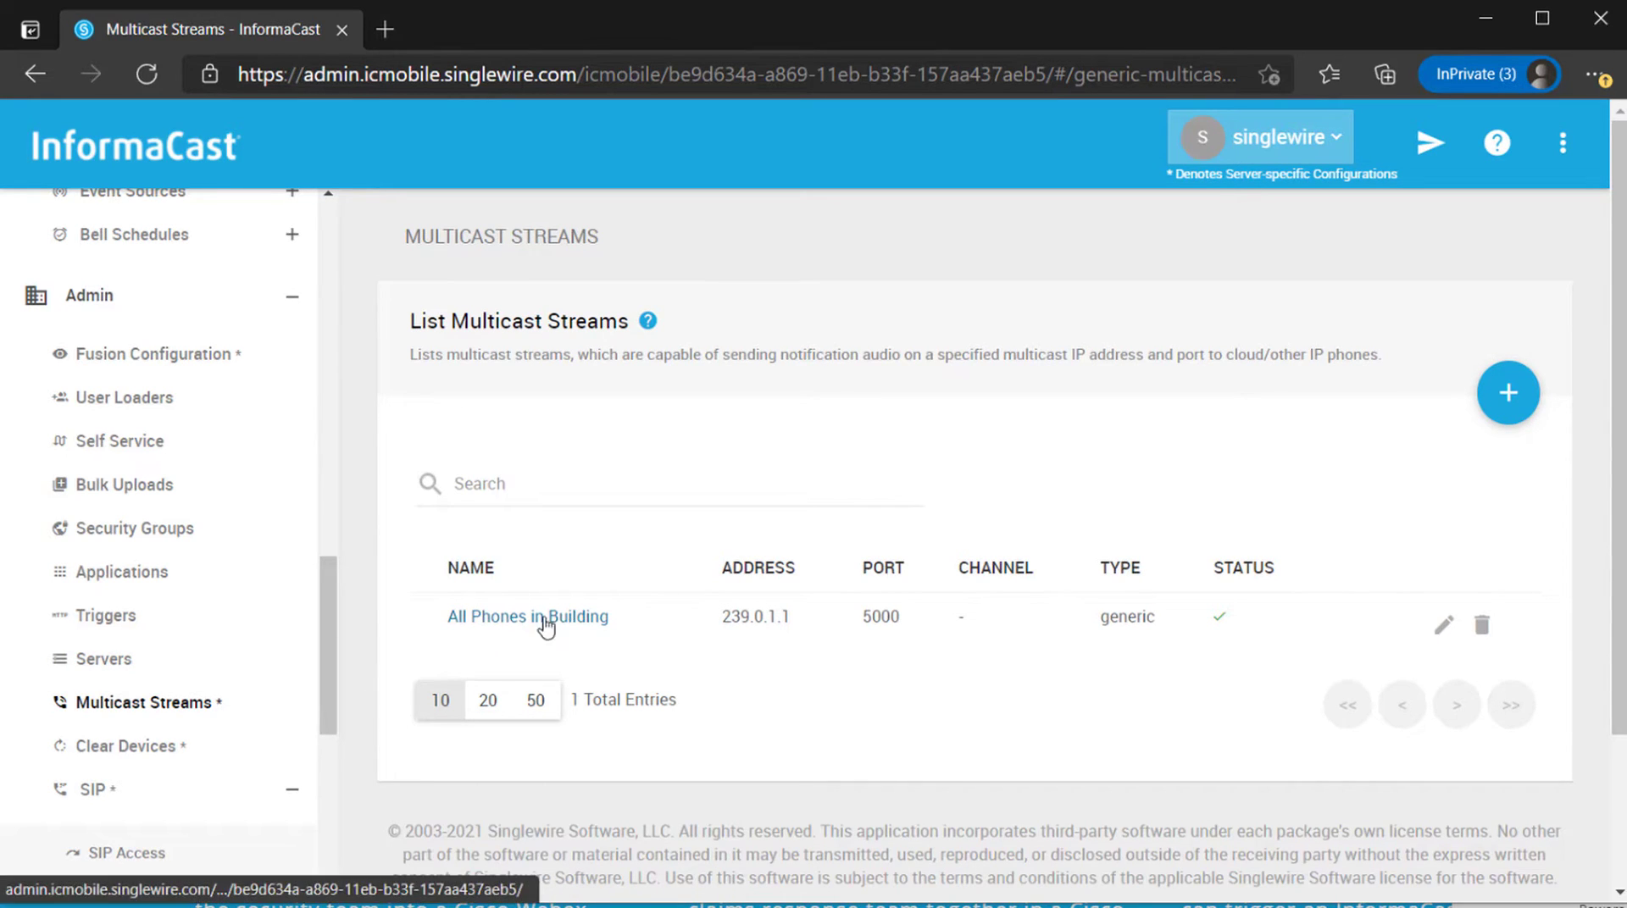
{"action": "mouse_move", "coordinate": [783, 626]}
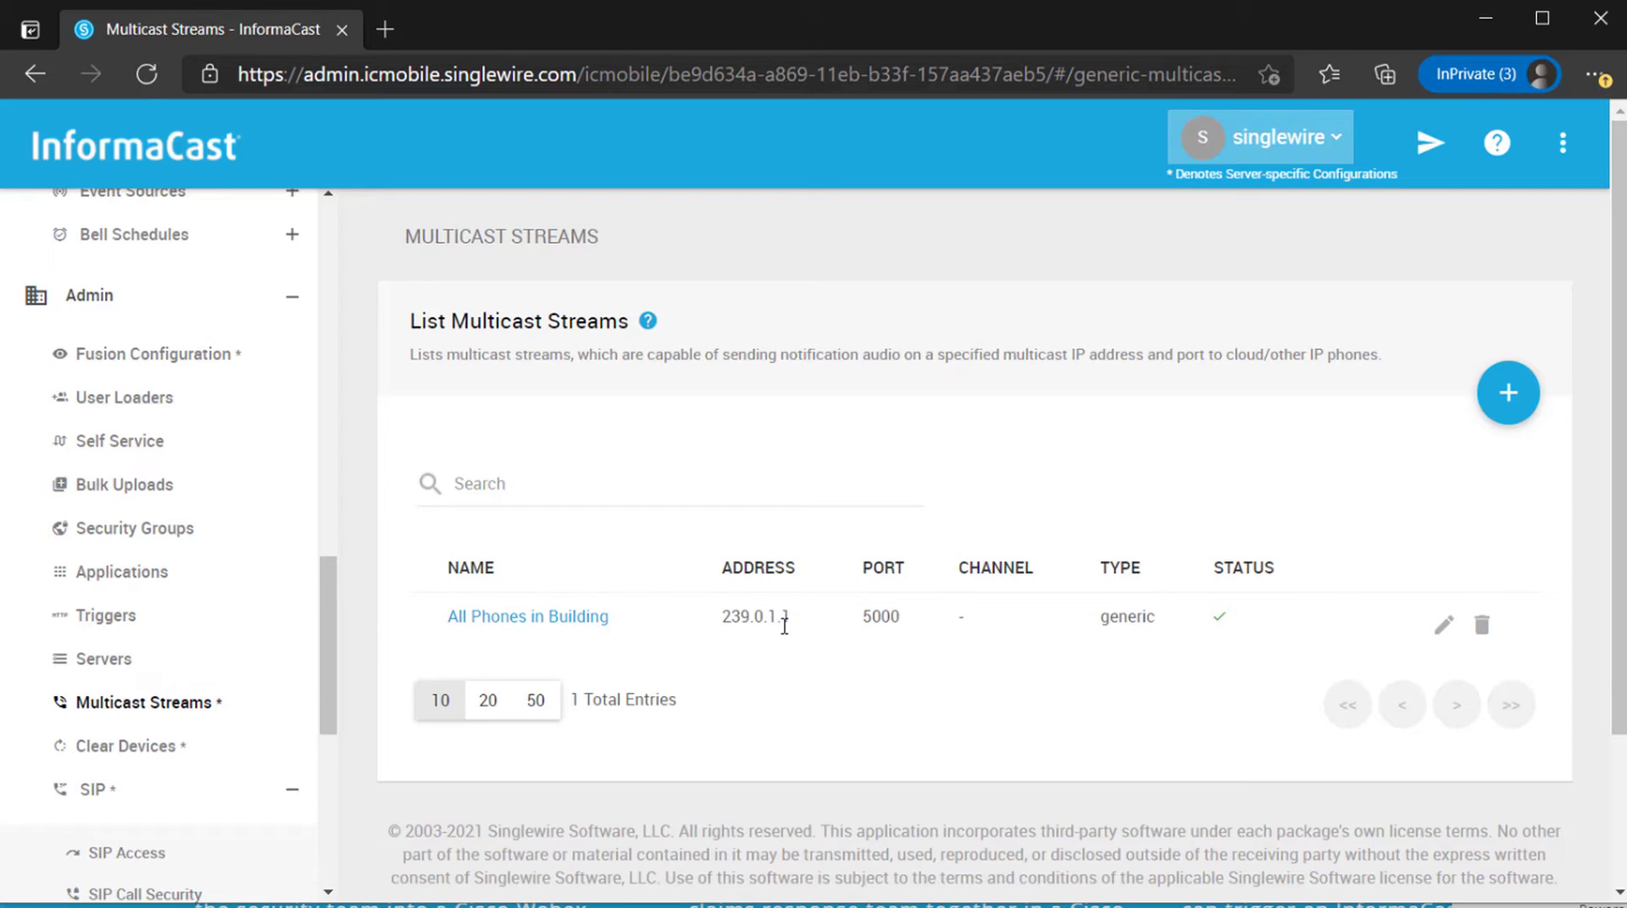
{"action": "mouse_move", "coordinate": [808, 626]}
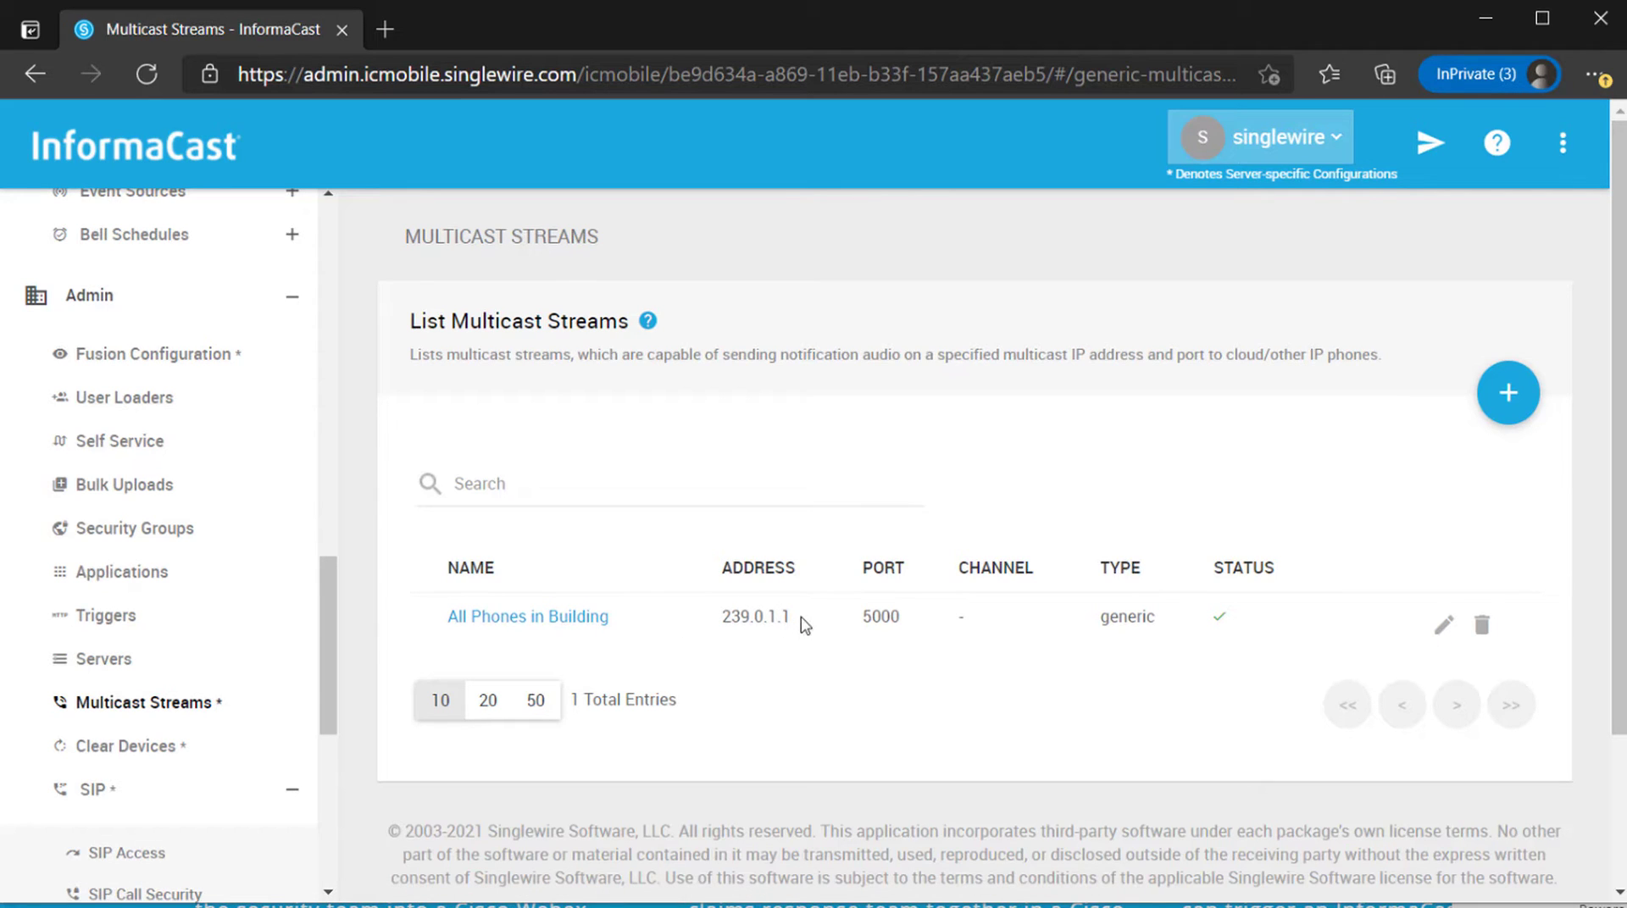
{"action": "mouse_move", "coordinate": [730, 645]}
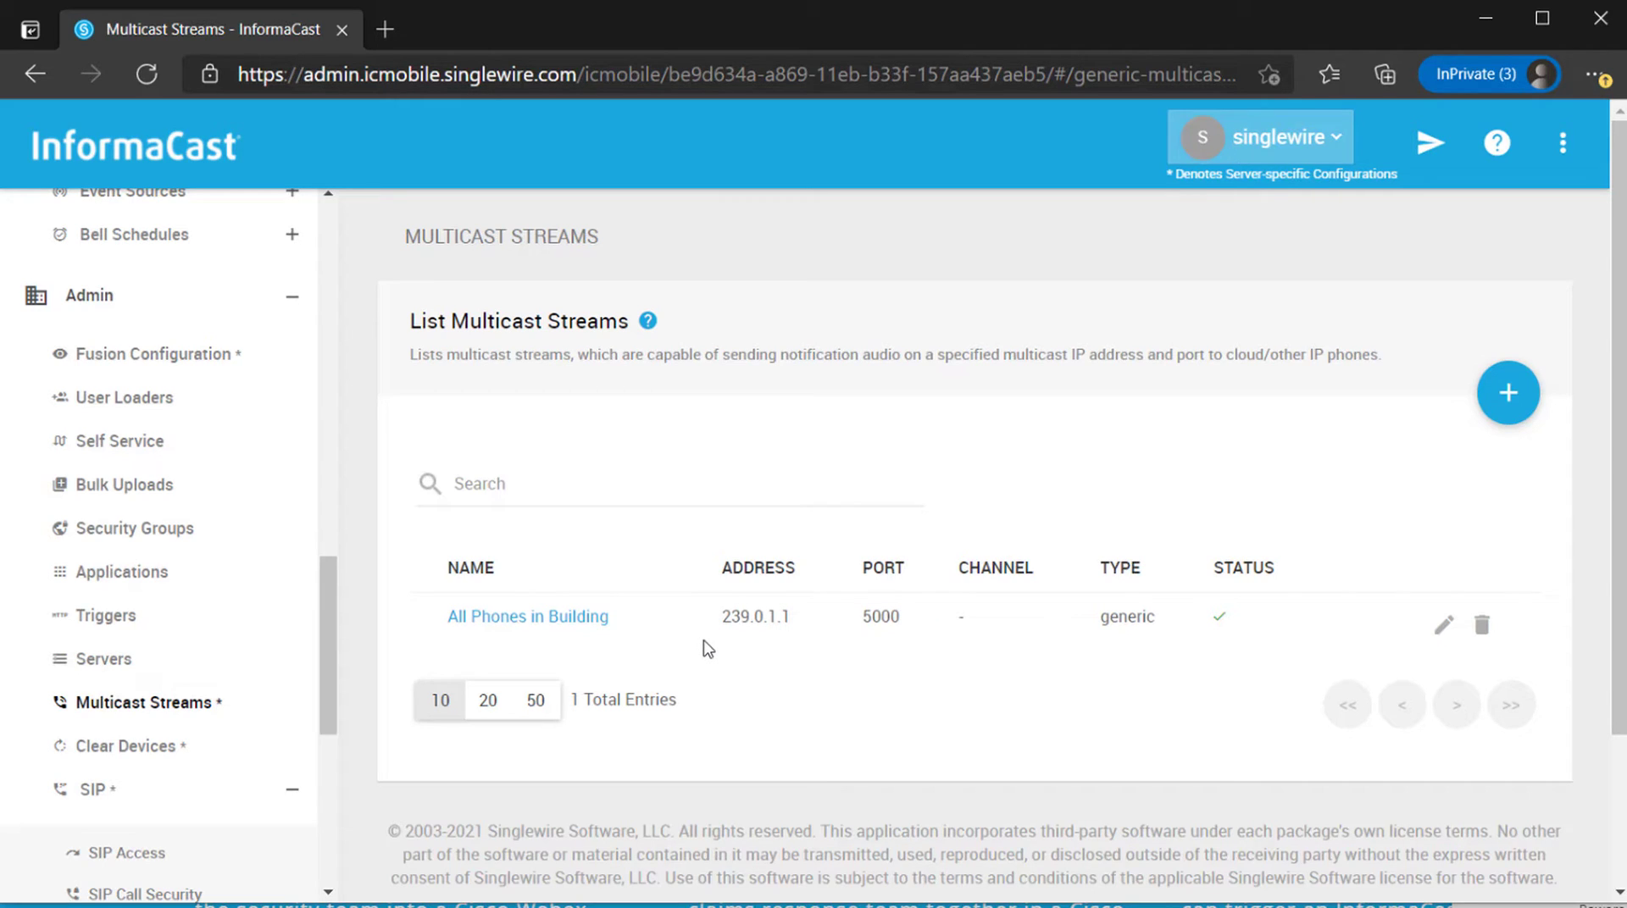
{"action": "mouse_move", "coordinate": [654, 631]}
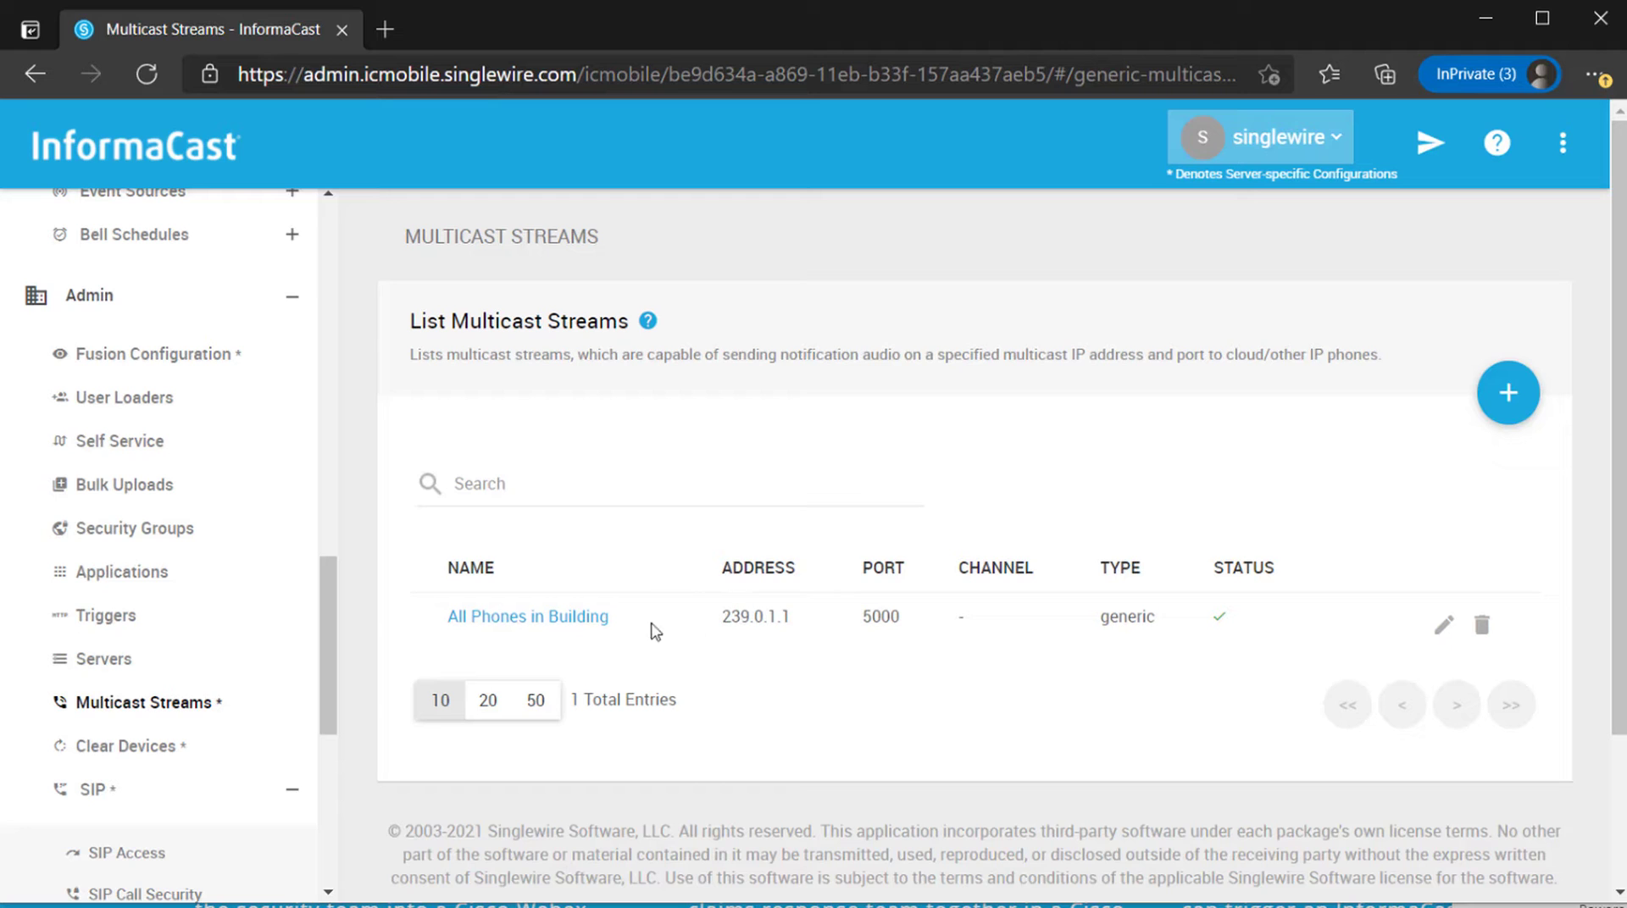
{"action": "mouse_move", "coordinate": [723, 628]}
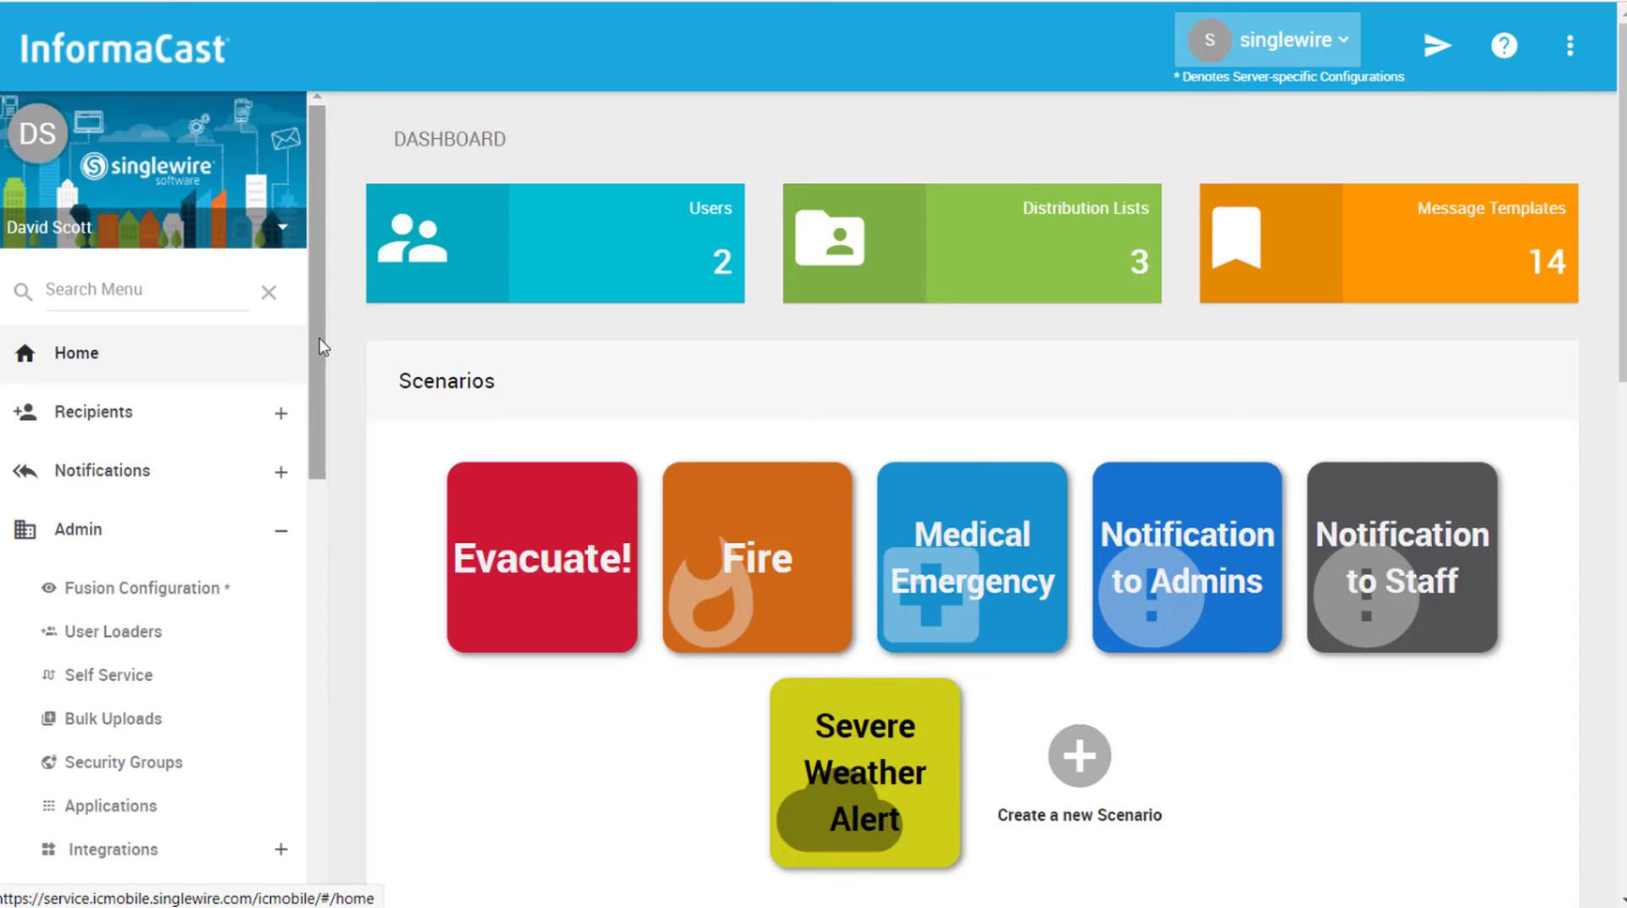
- Review the Broadworks SIP registration's webex.com address of record, then open SIP User Credentials
{"action": "scroll", "scroll_direction": "down", "scroll_amount": 3}
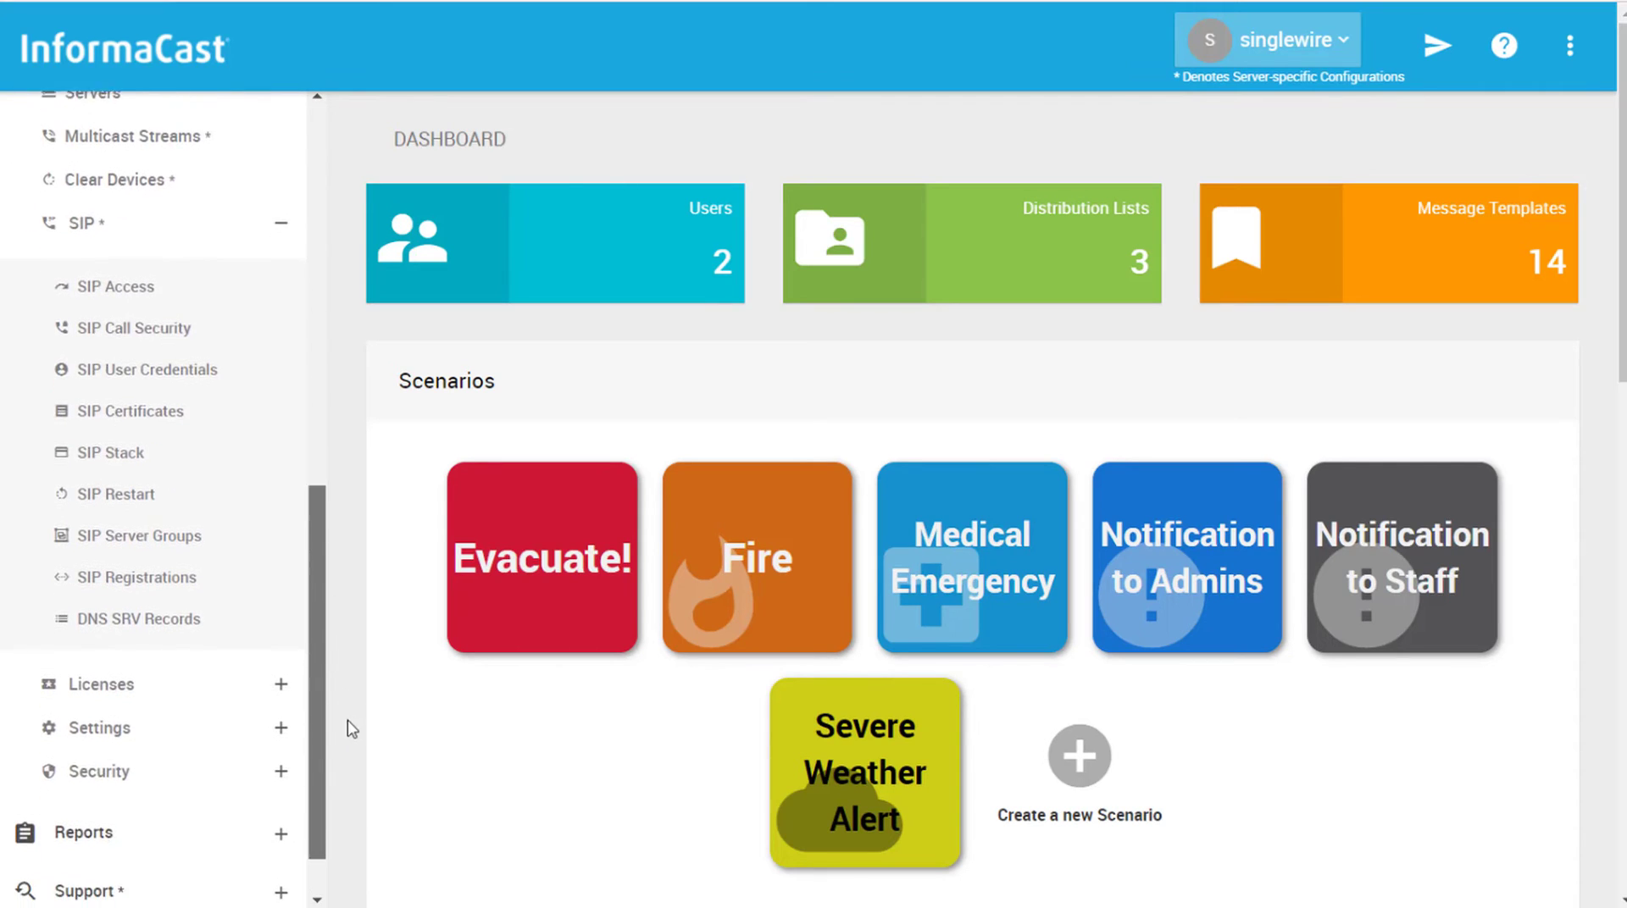
{"action": "left_click", "coordinate": [134, 577]}
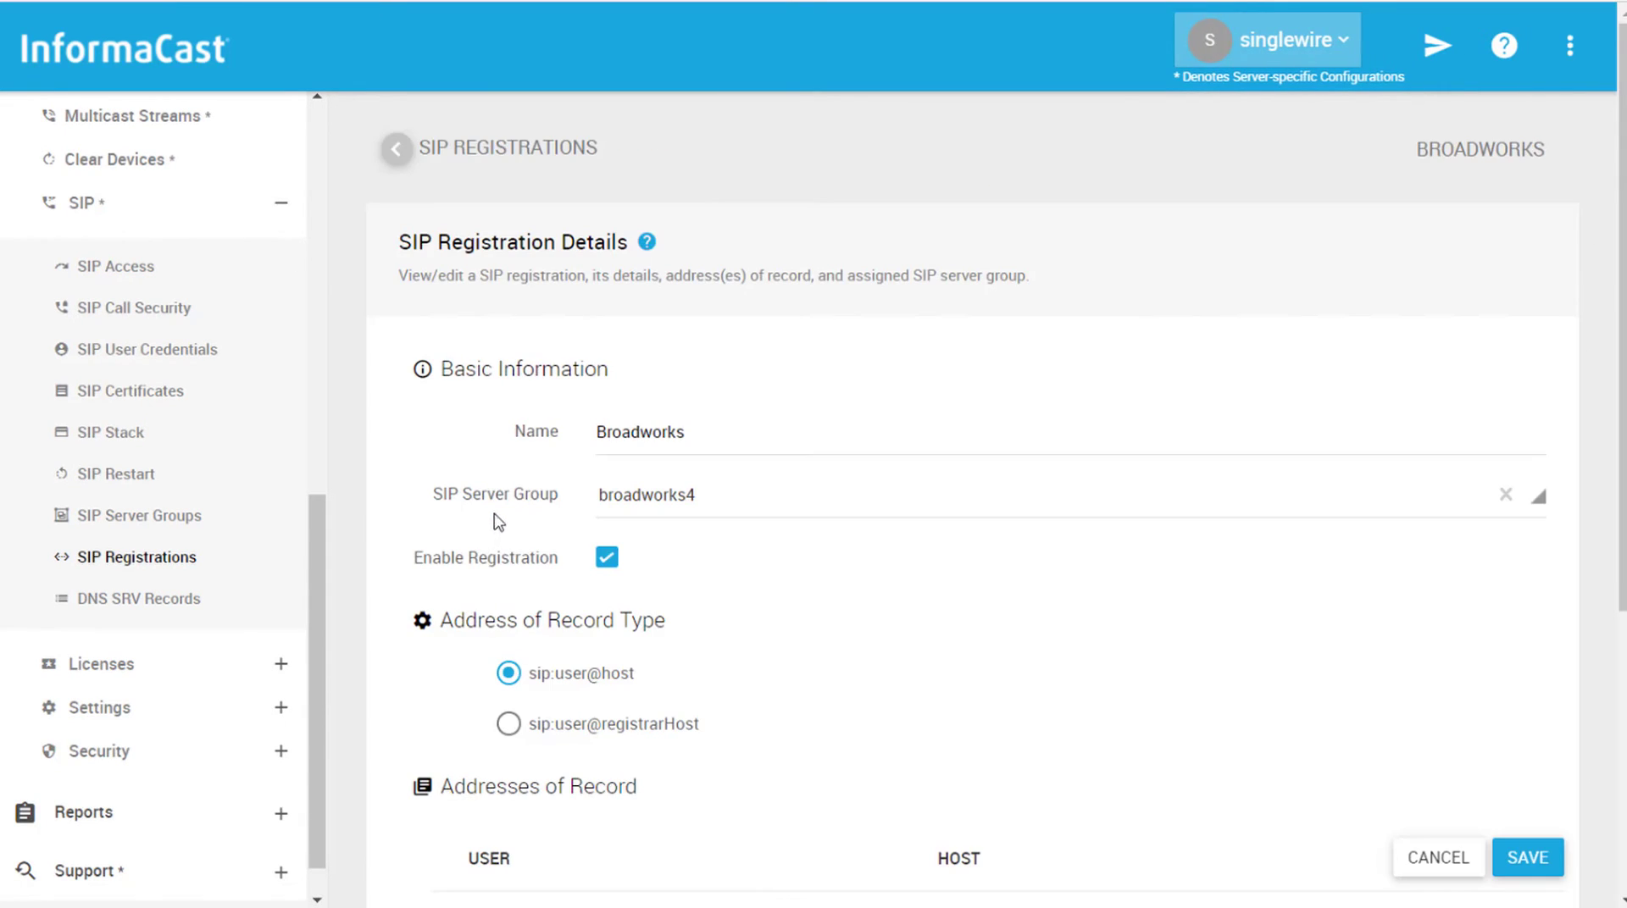
{"action": "mouse_move", "coordinate": [519, 502]}
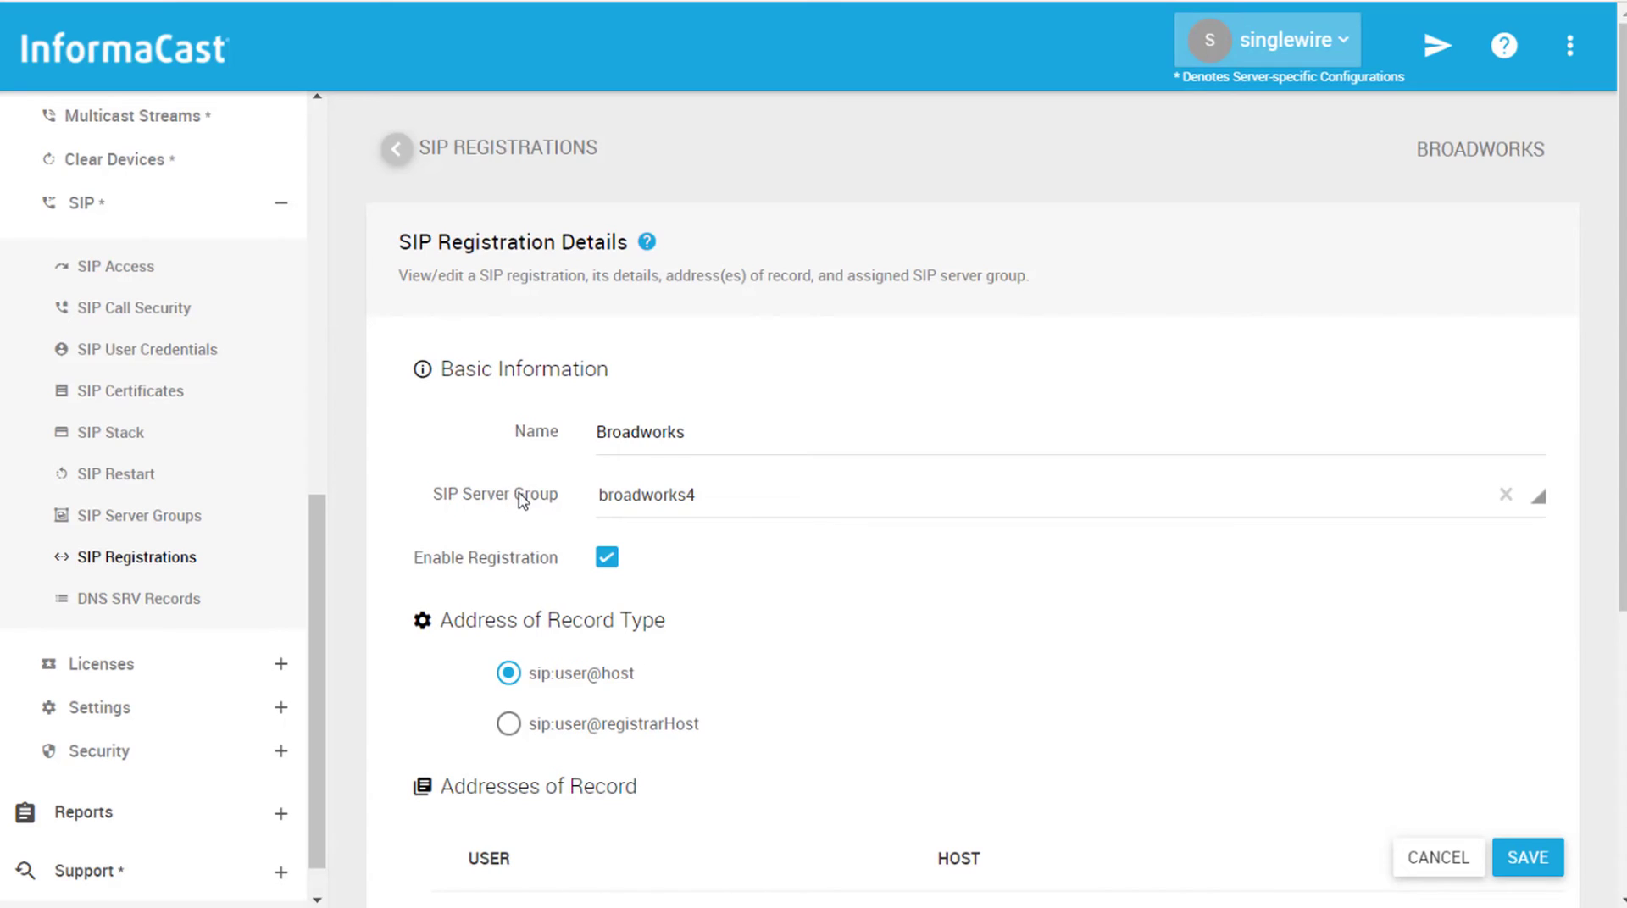
{"action": "mouse_move", "coordinate": [535, 561]}
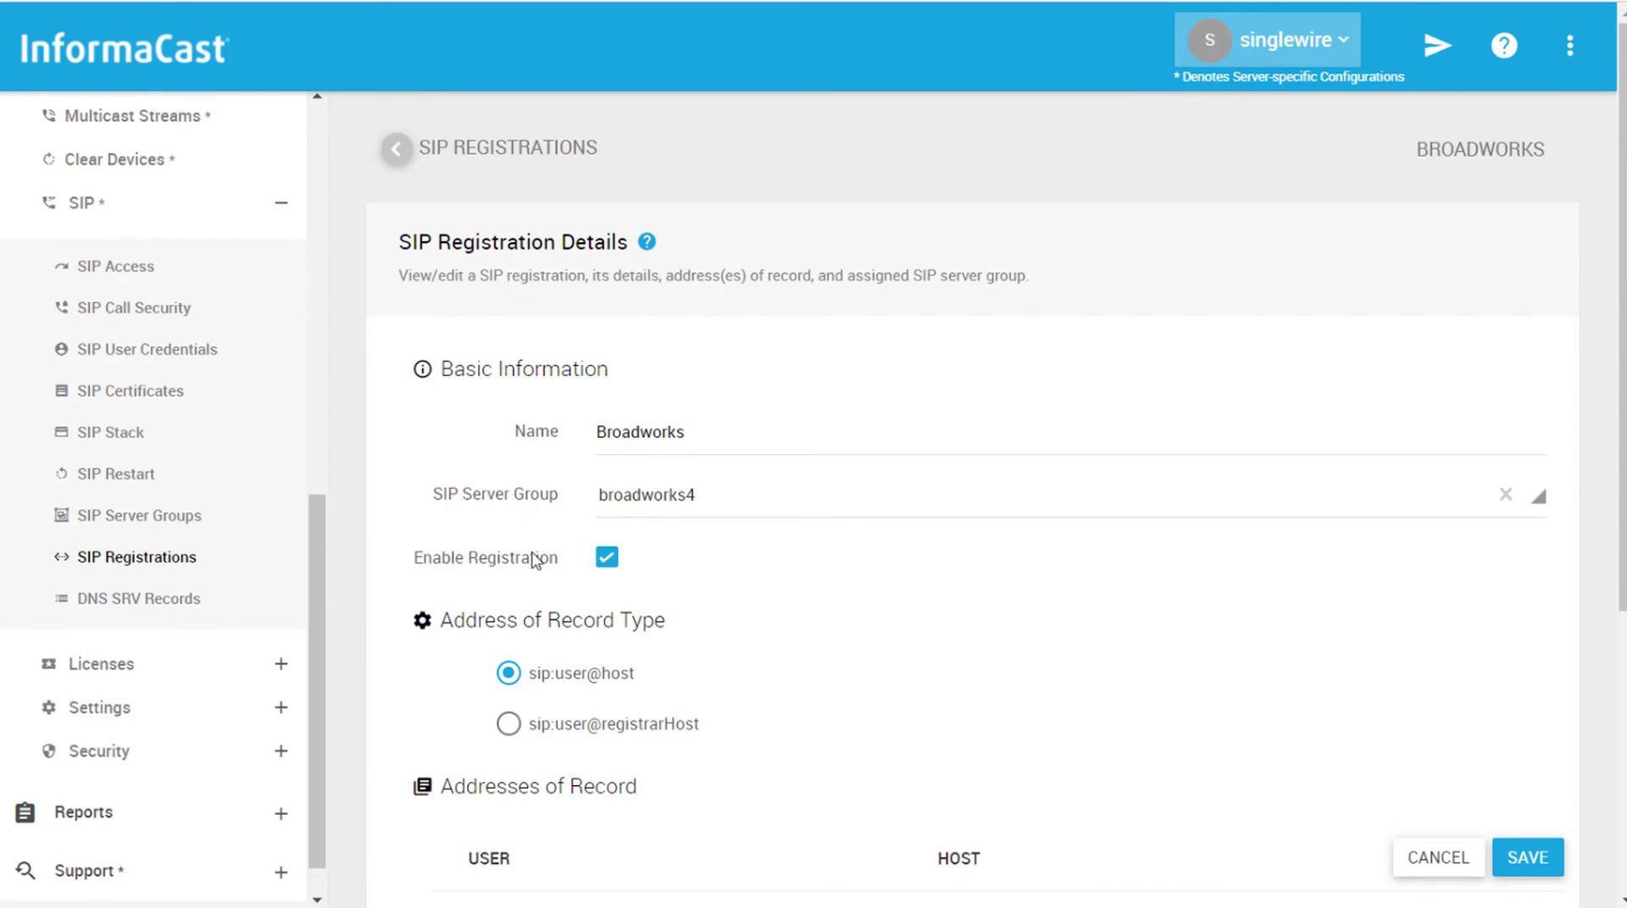
{"action": "mouse_move", "coordinate": [1584, 420]}
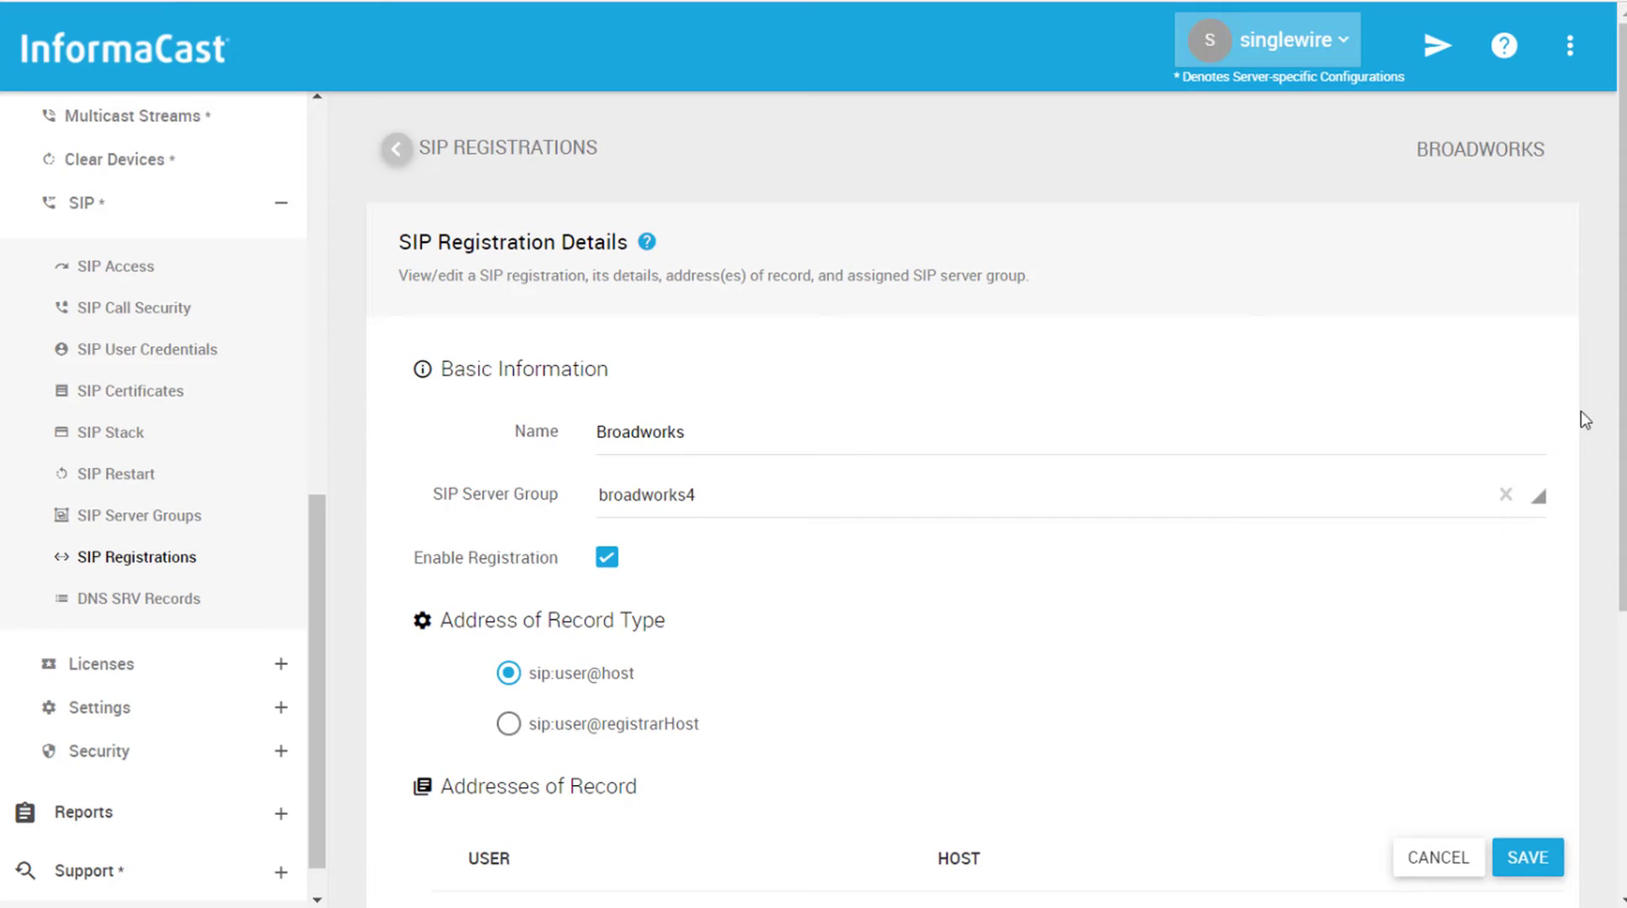
{"action": "scroll", "scroll_direction": "down", "scroll_amount": 3}
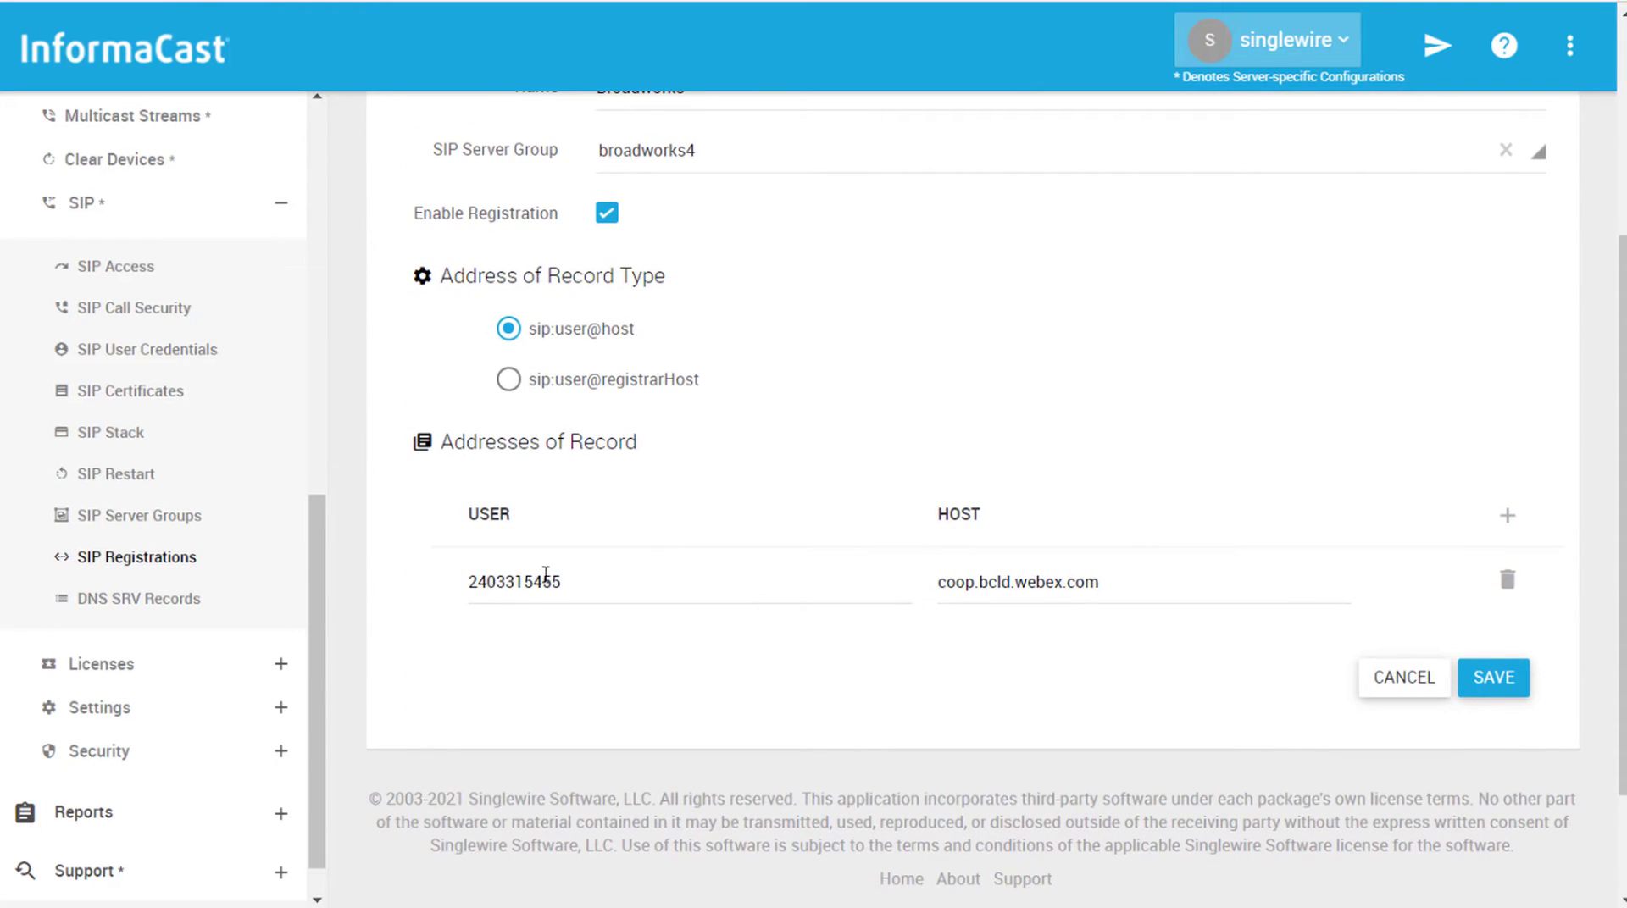
{"action": "mouse_move", "coordinate": [986, 586]}
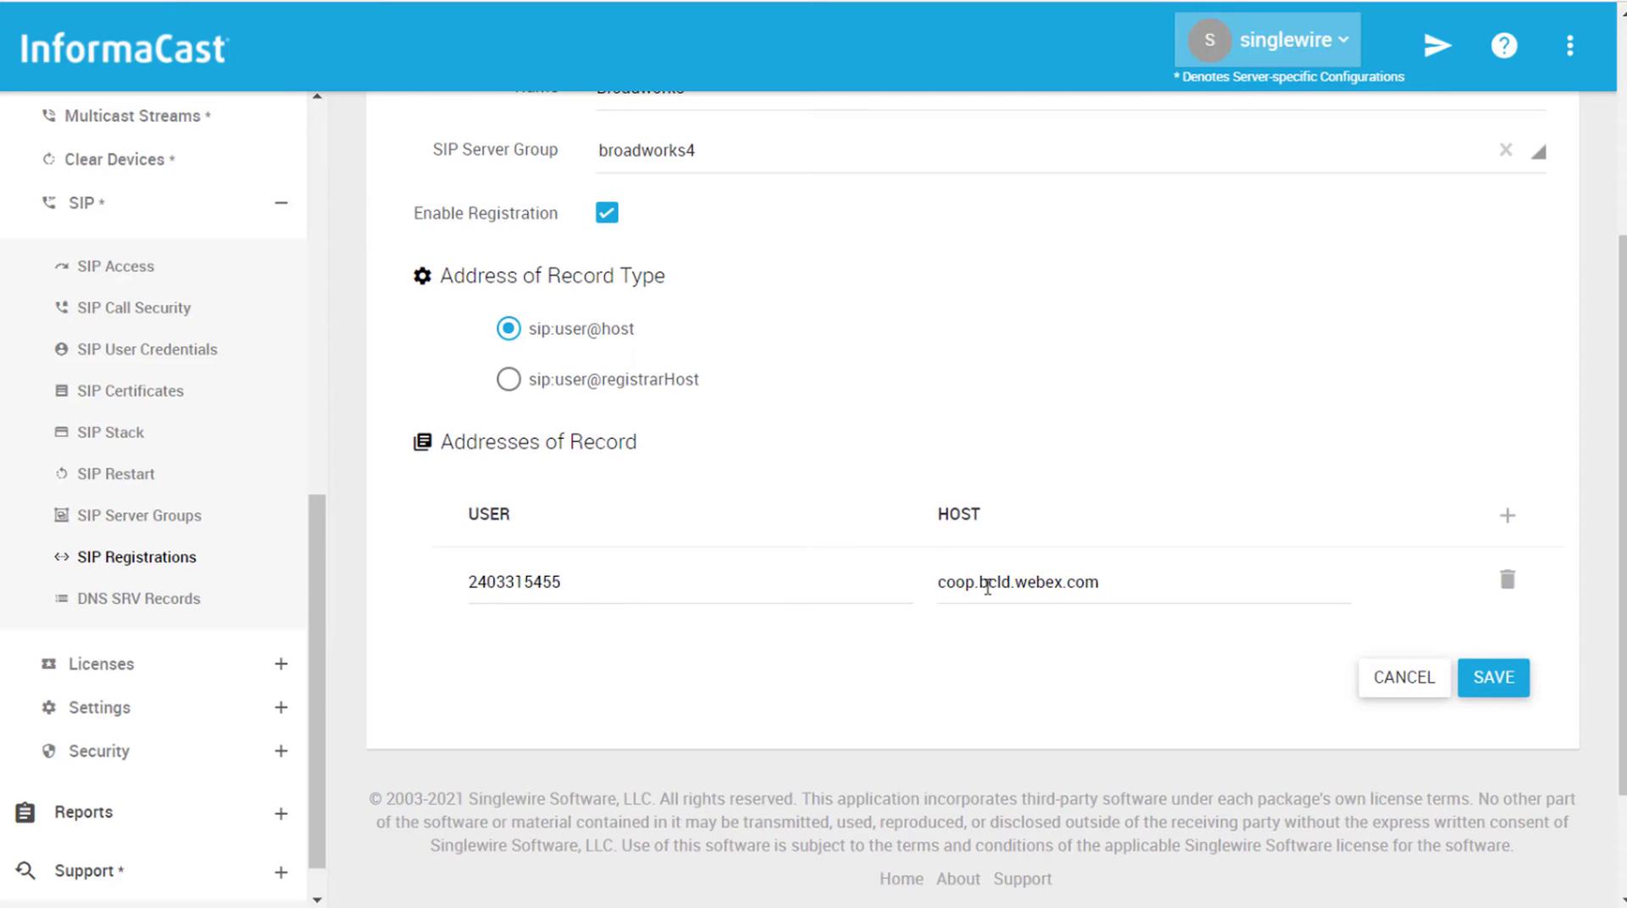
{"action": "mouse_move", "coordinate": [597, 683]}
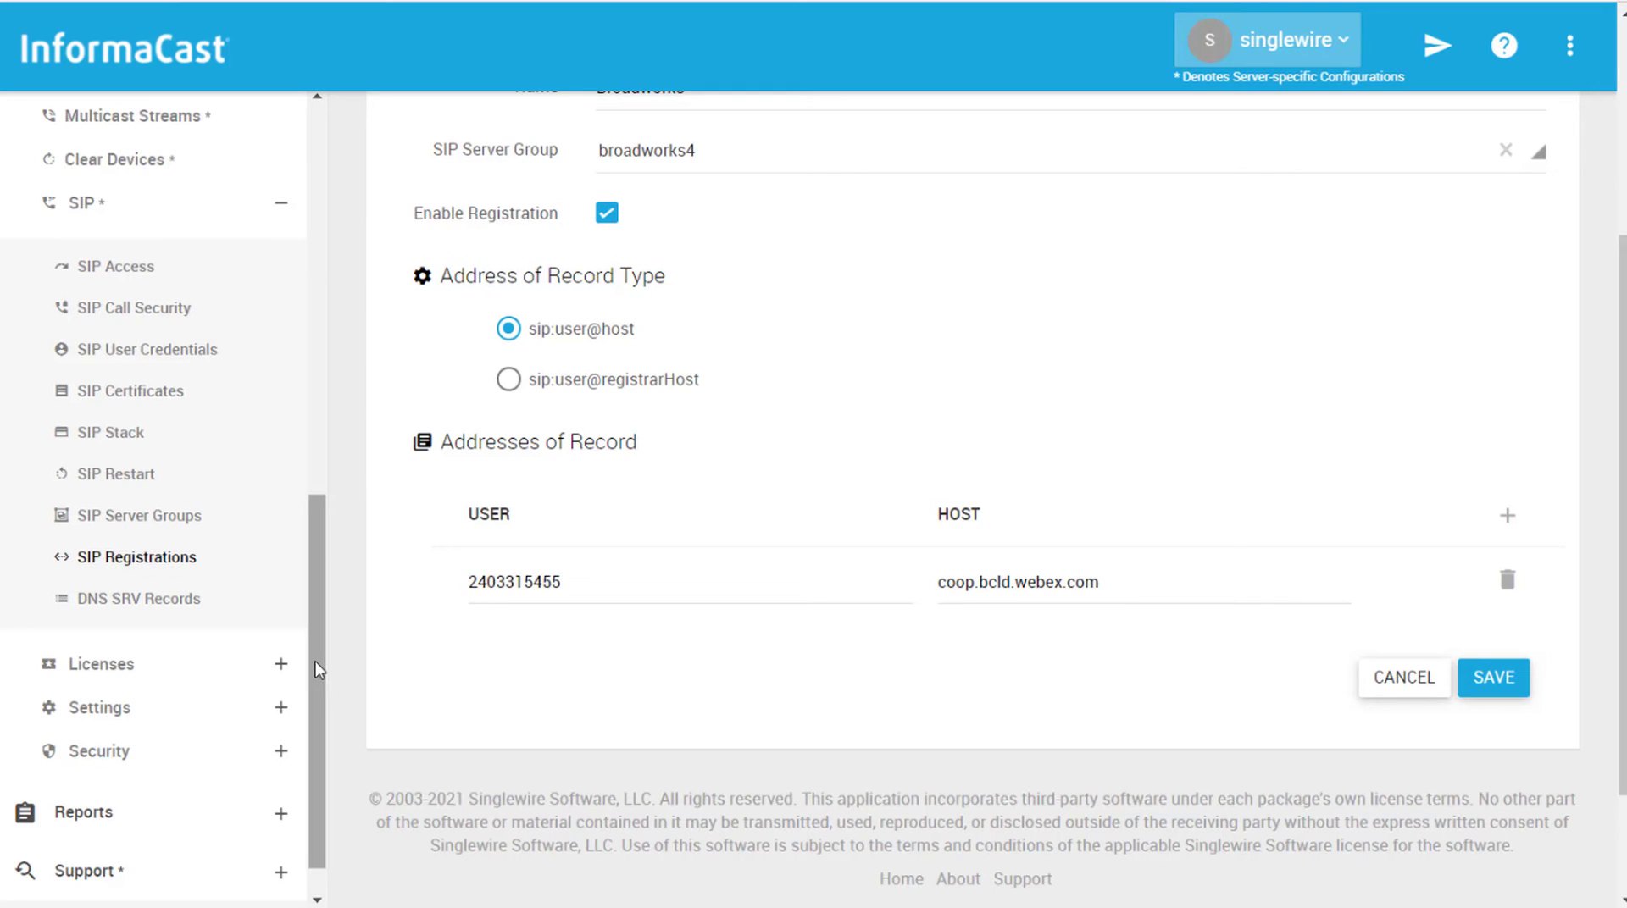
{"action": "mouse_move", "coordinate": [148, 350]}
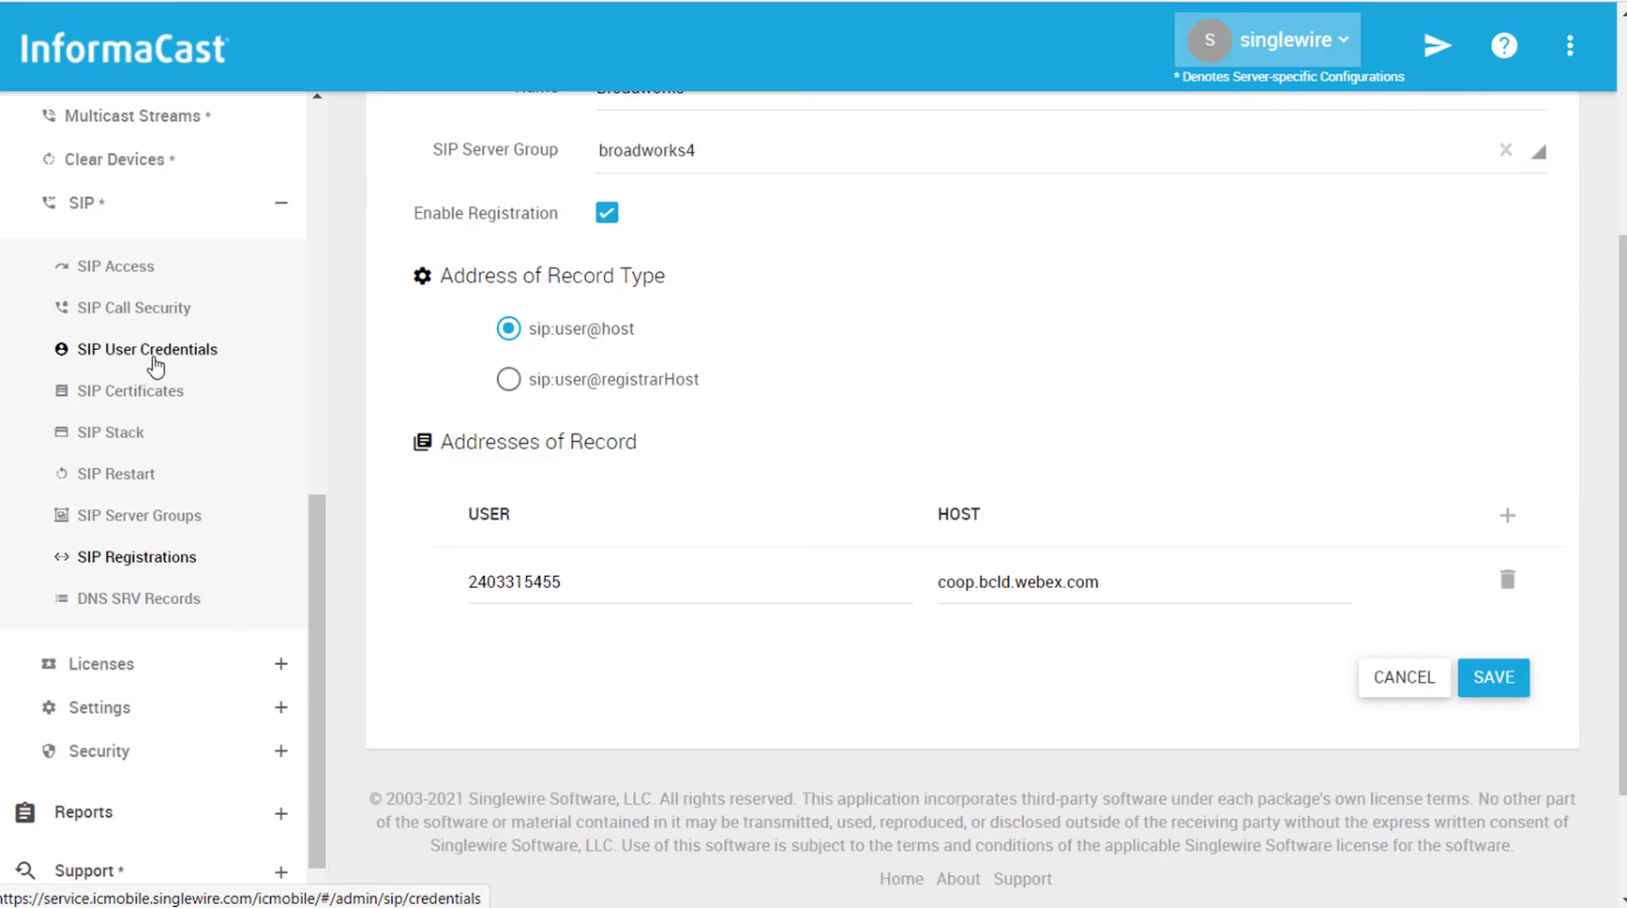
{"action": "left_click", "coordinate": [148, 350]}
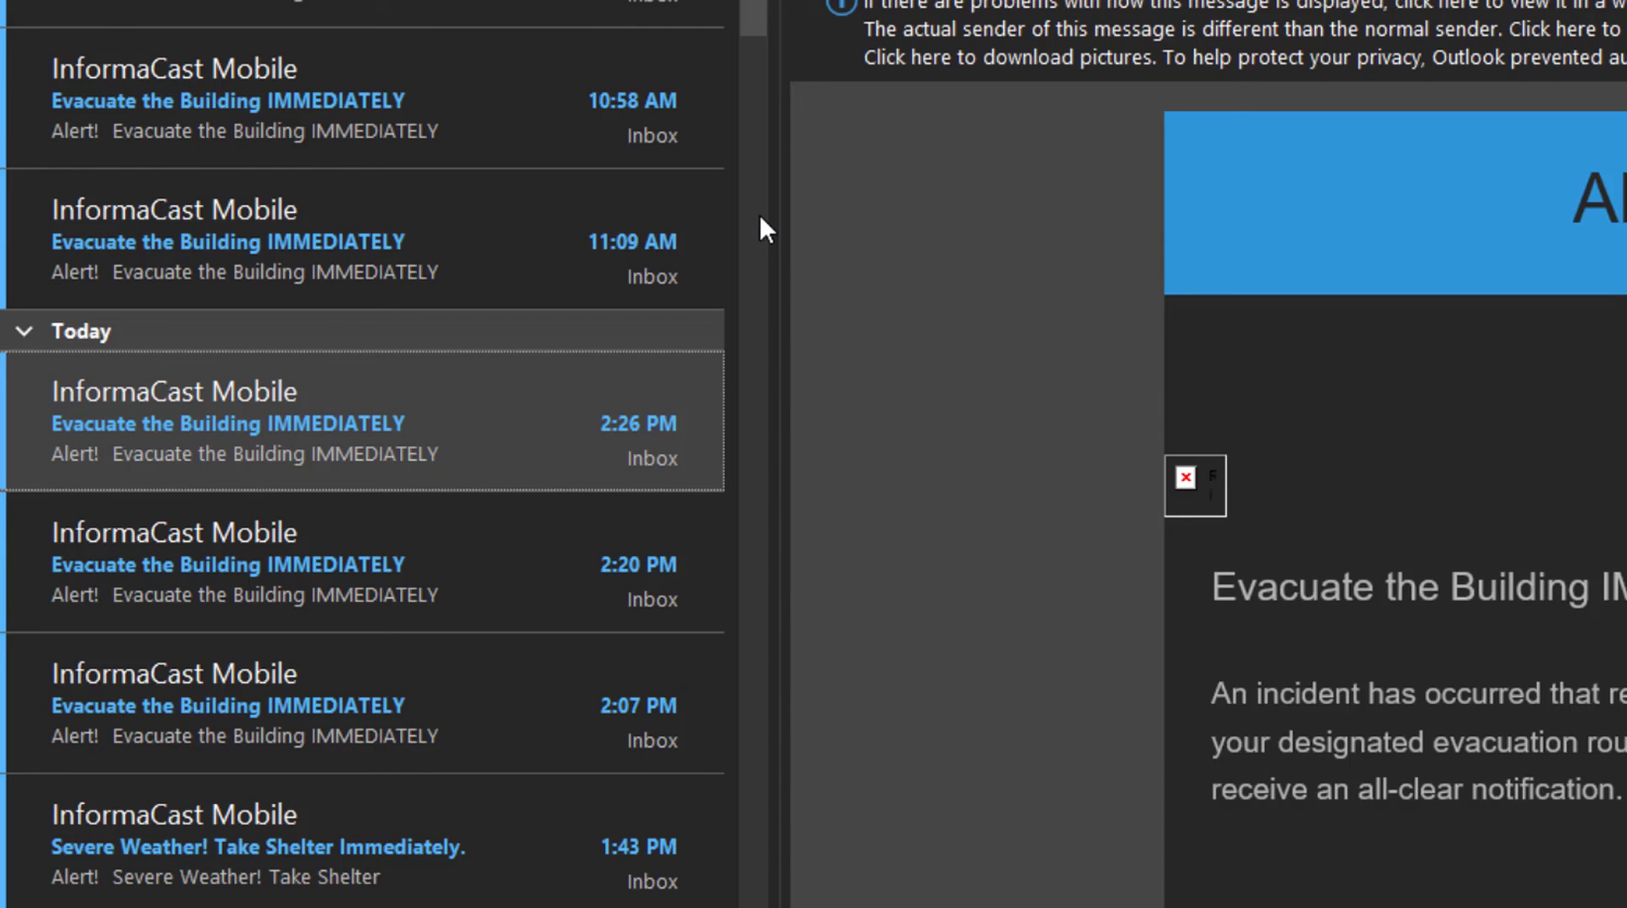
{"action": "mouse_move", "coordinate": [385, 743]}
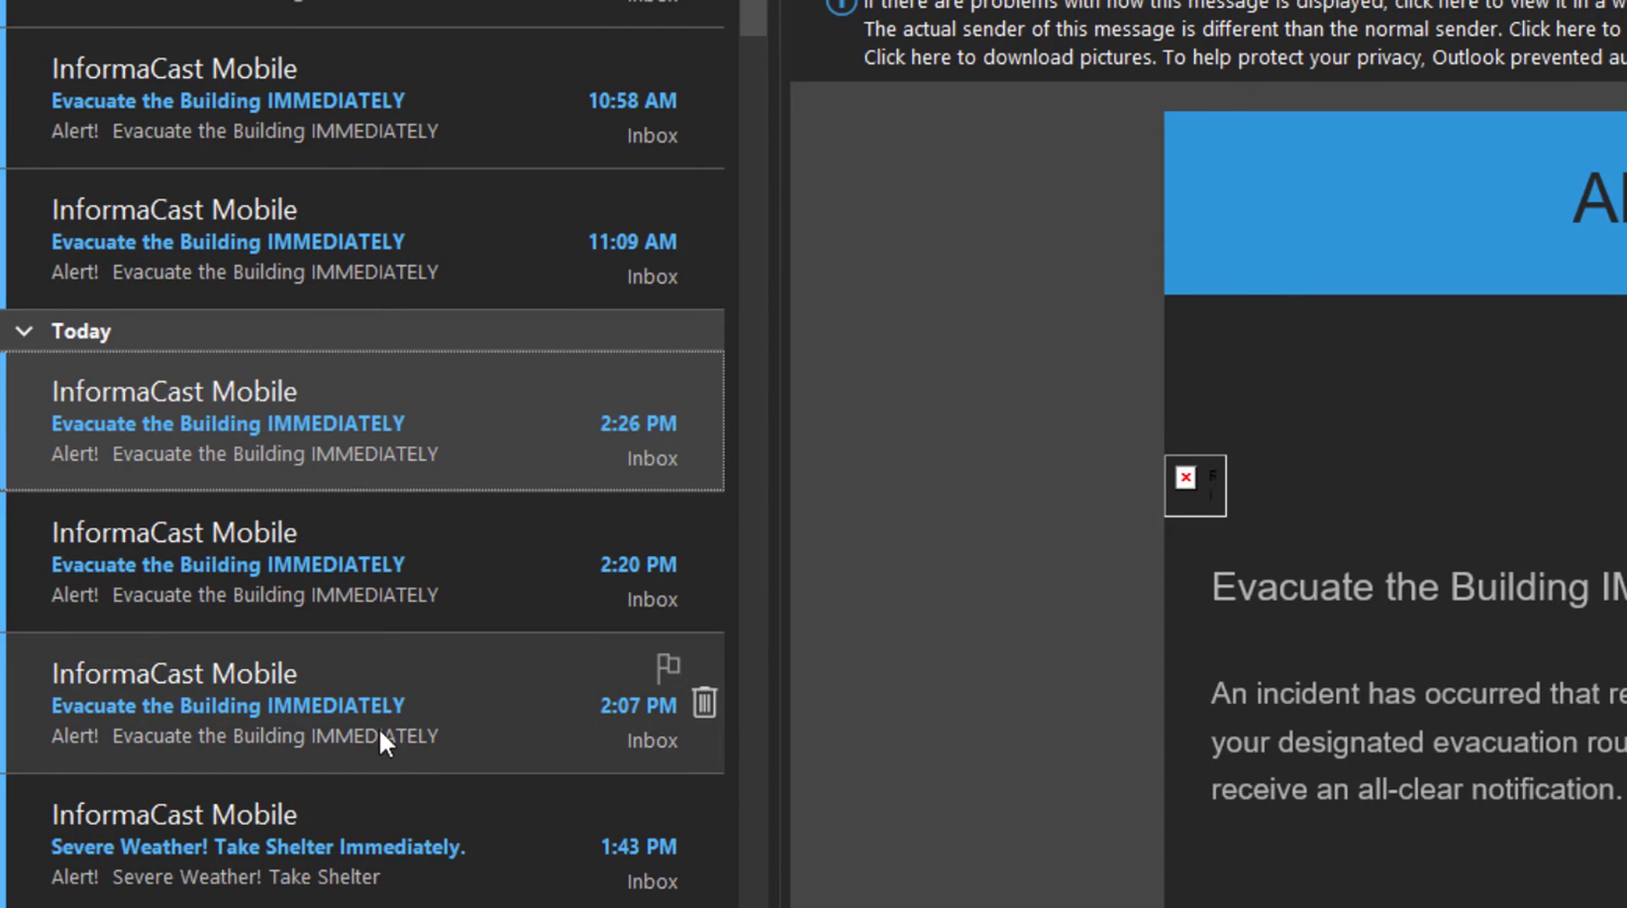
{"action": "mouse_move", "coordinate": [346, 509]}
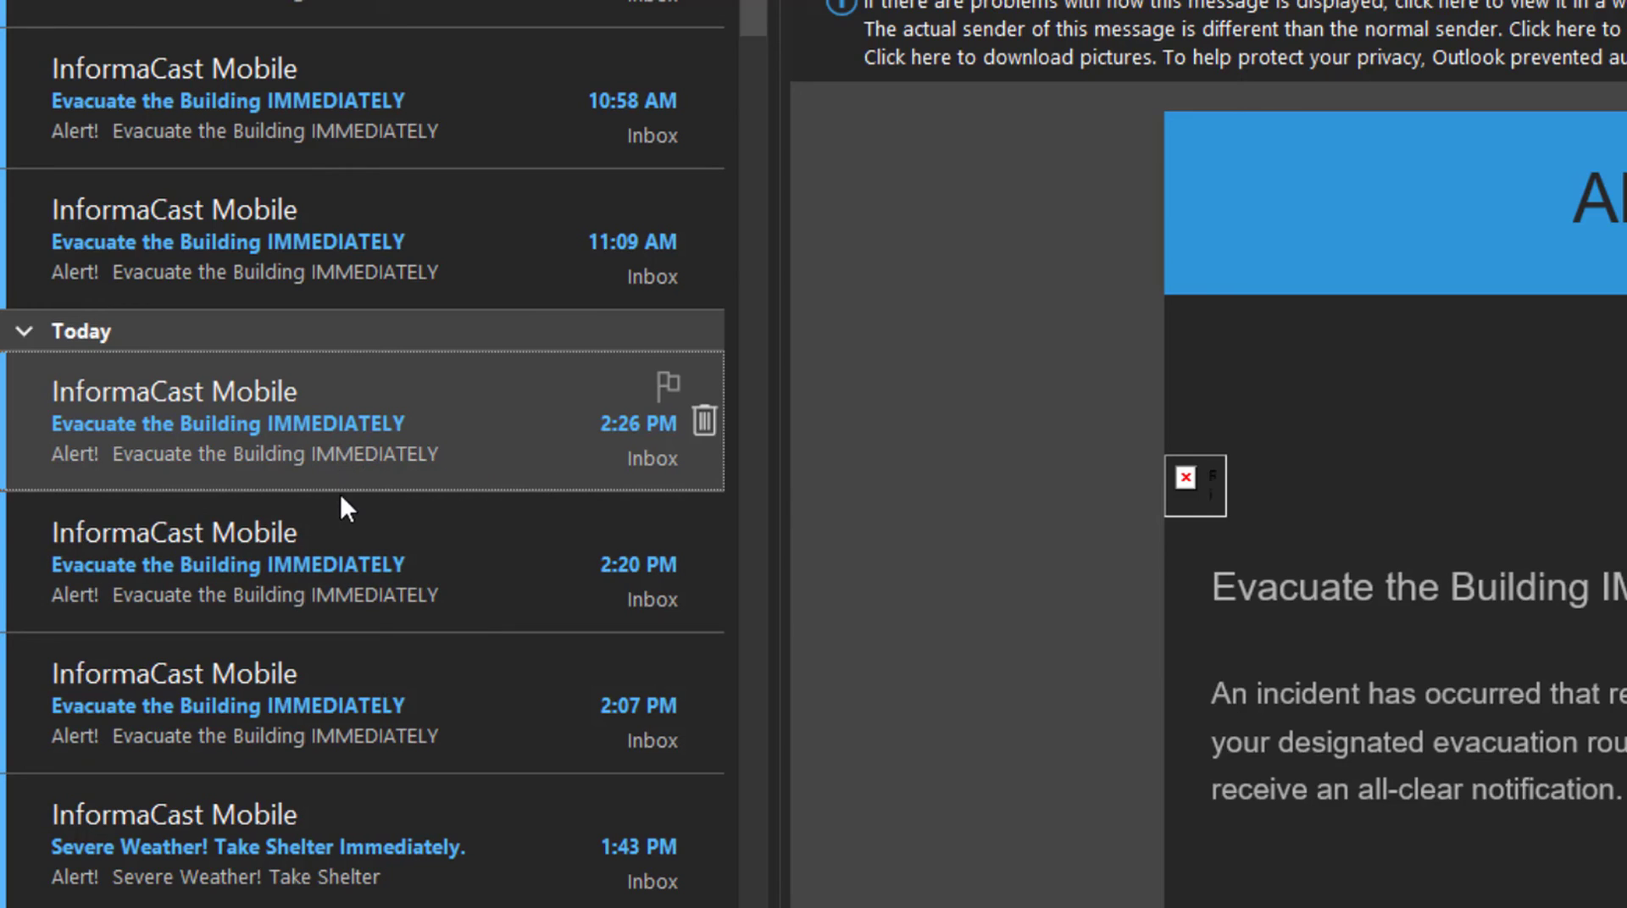
- Open the 2:26 PM 'Evacuate the Building IMMEDIATELY' email from InformaCast Mobile
{"action": "left_click", "coordinate": [311, 706]}
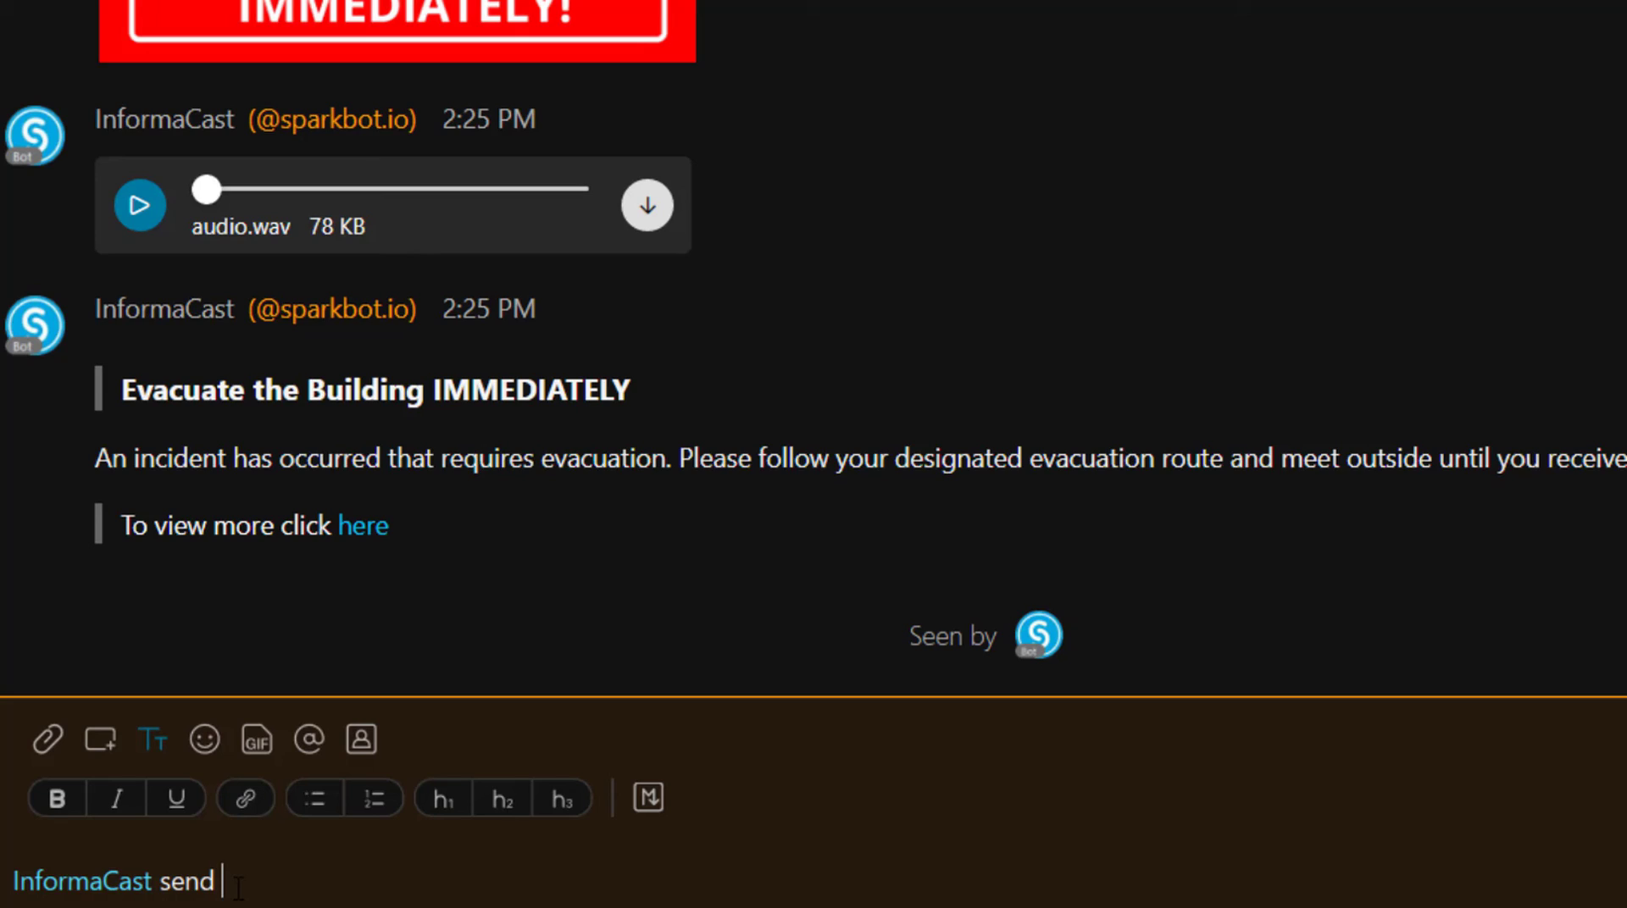
- Send 'InformaCast send Evacuate!' in the Webex space
{"action": "type", "text": "Ev"}
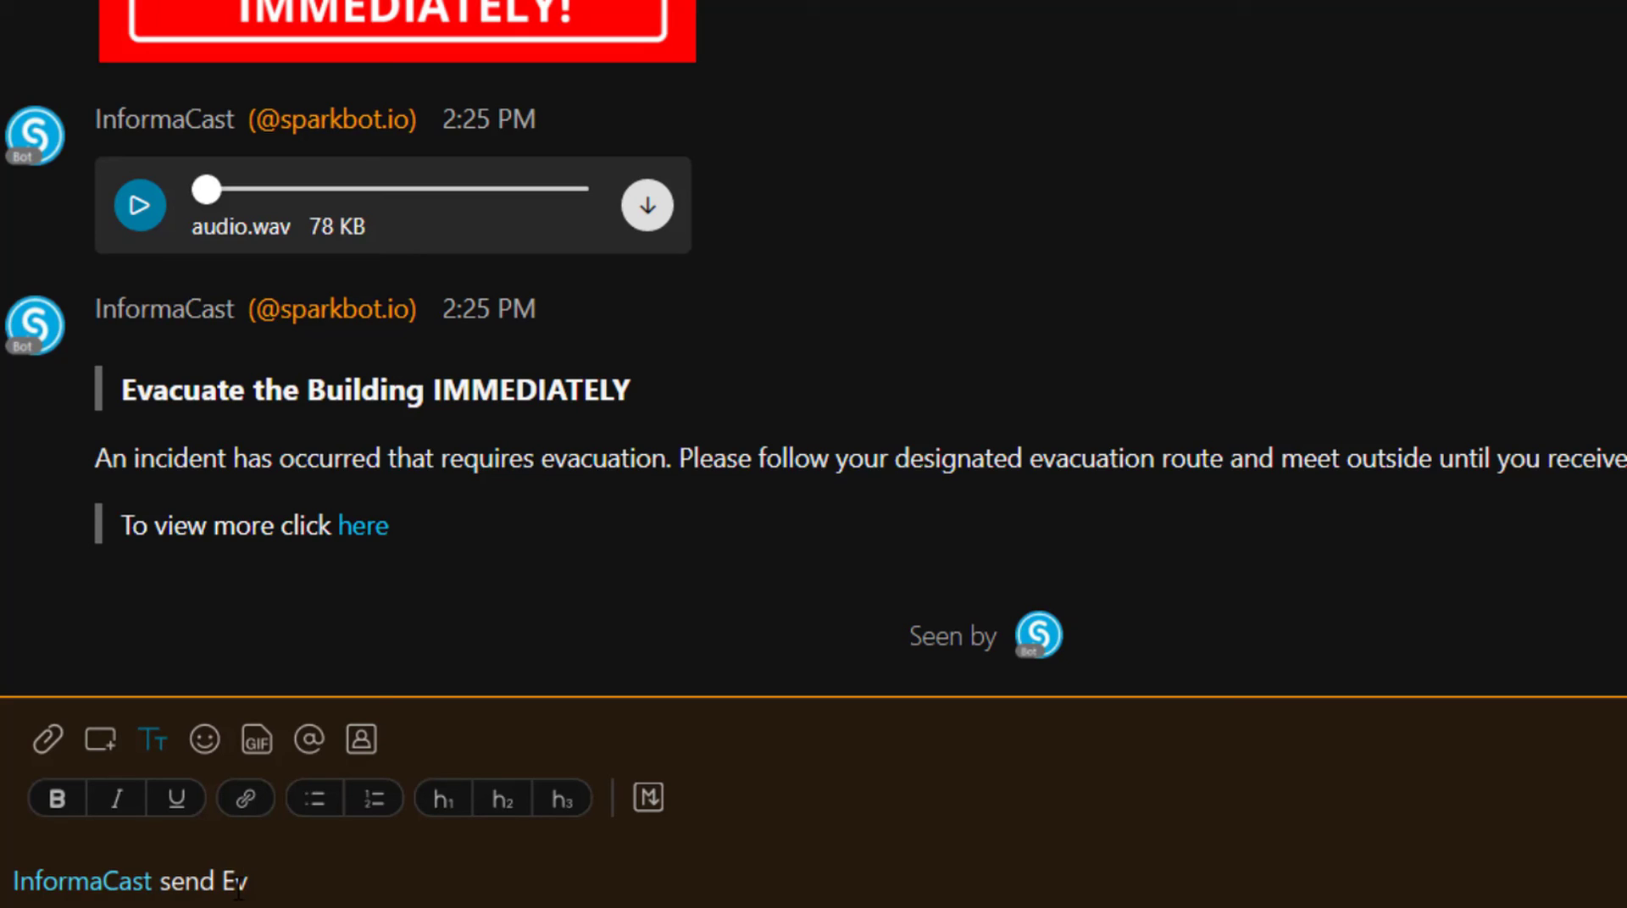
{"action": "type", "text": "acuate!"}
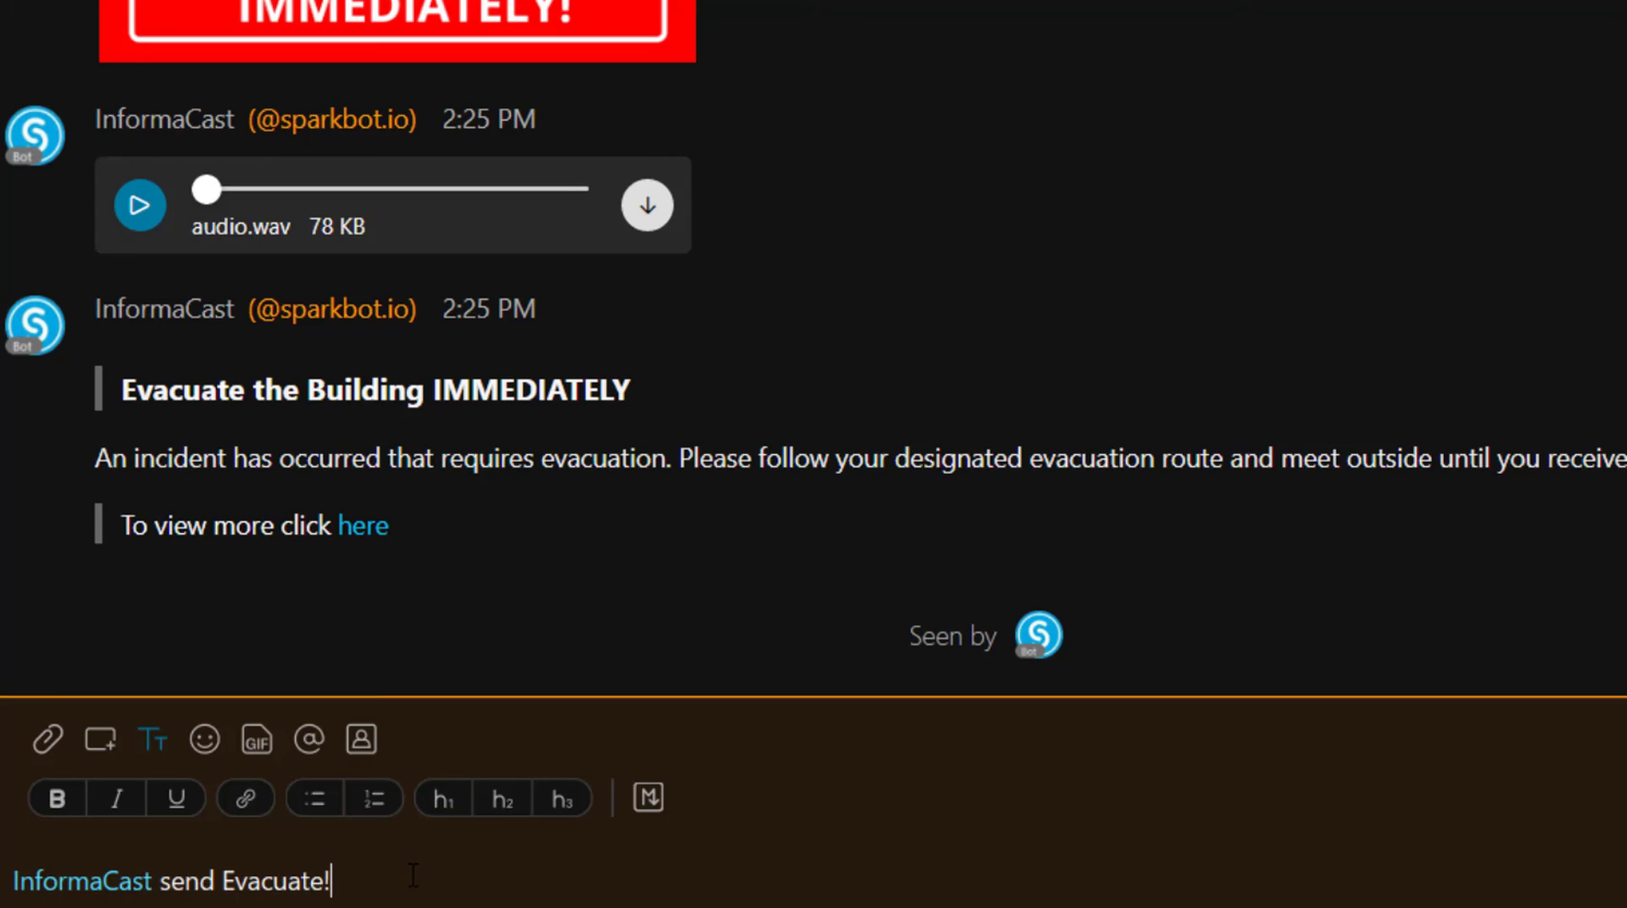
{"action": "key", "text": "Return"}
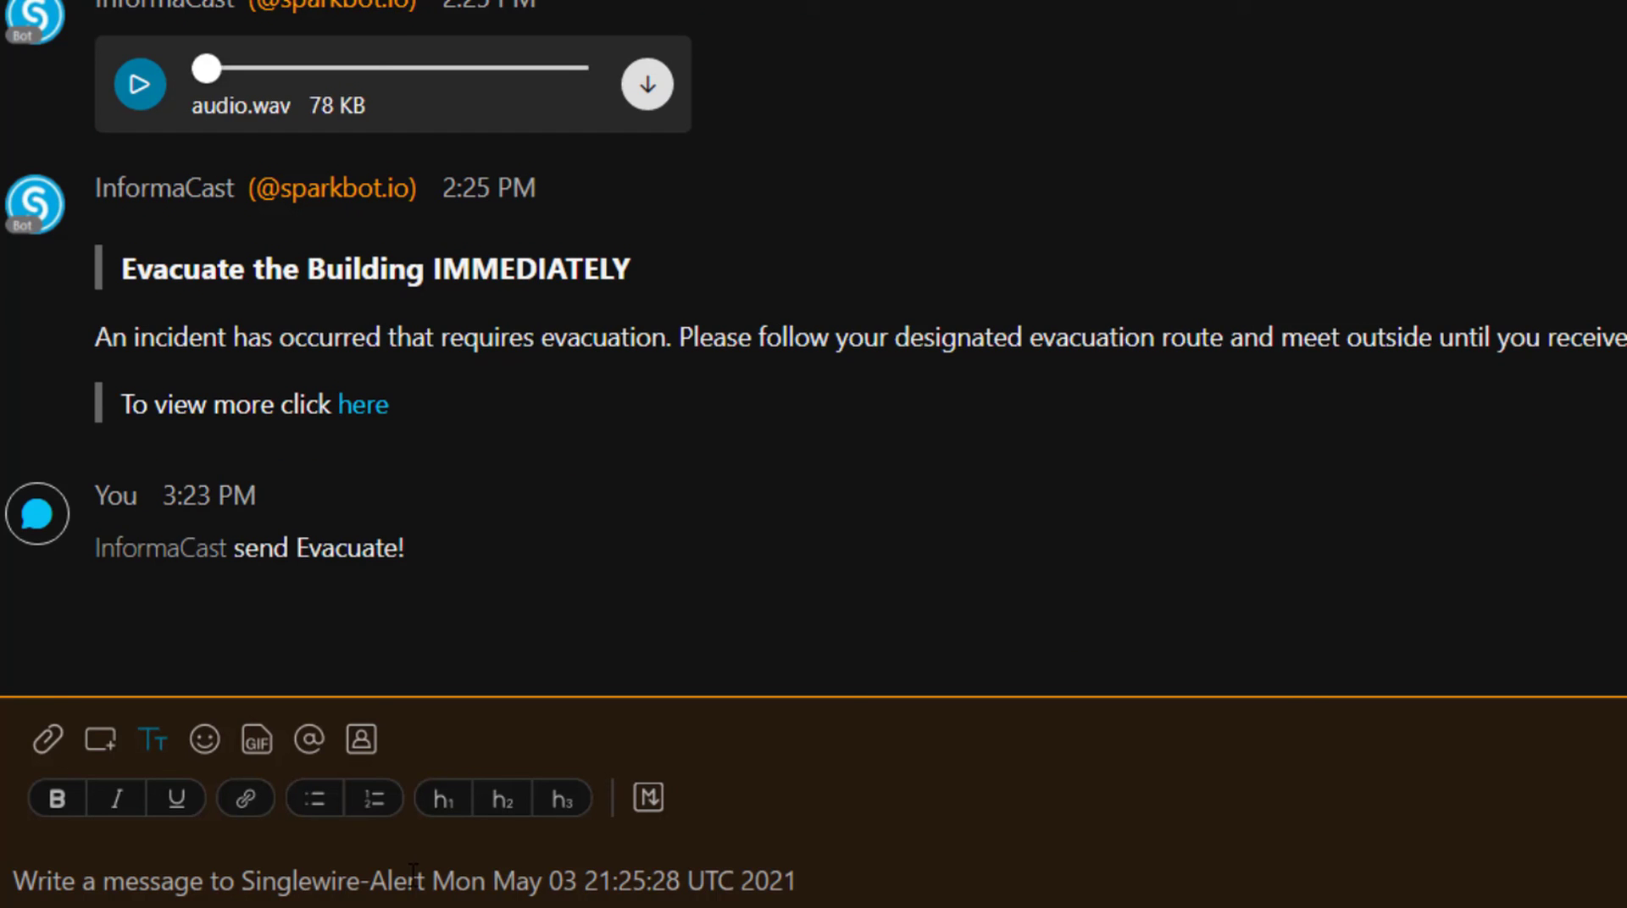
{"action": "mouse_move", "coordinate": [768, 632]}
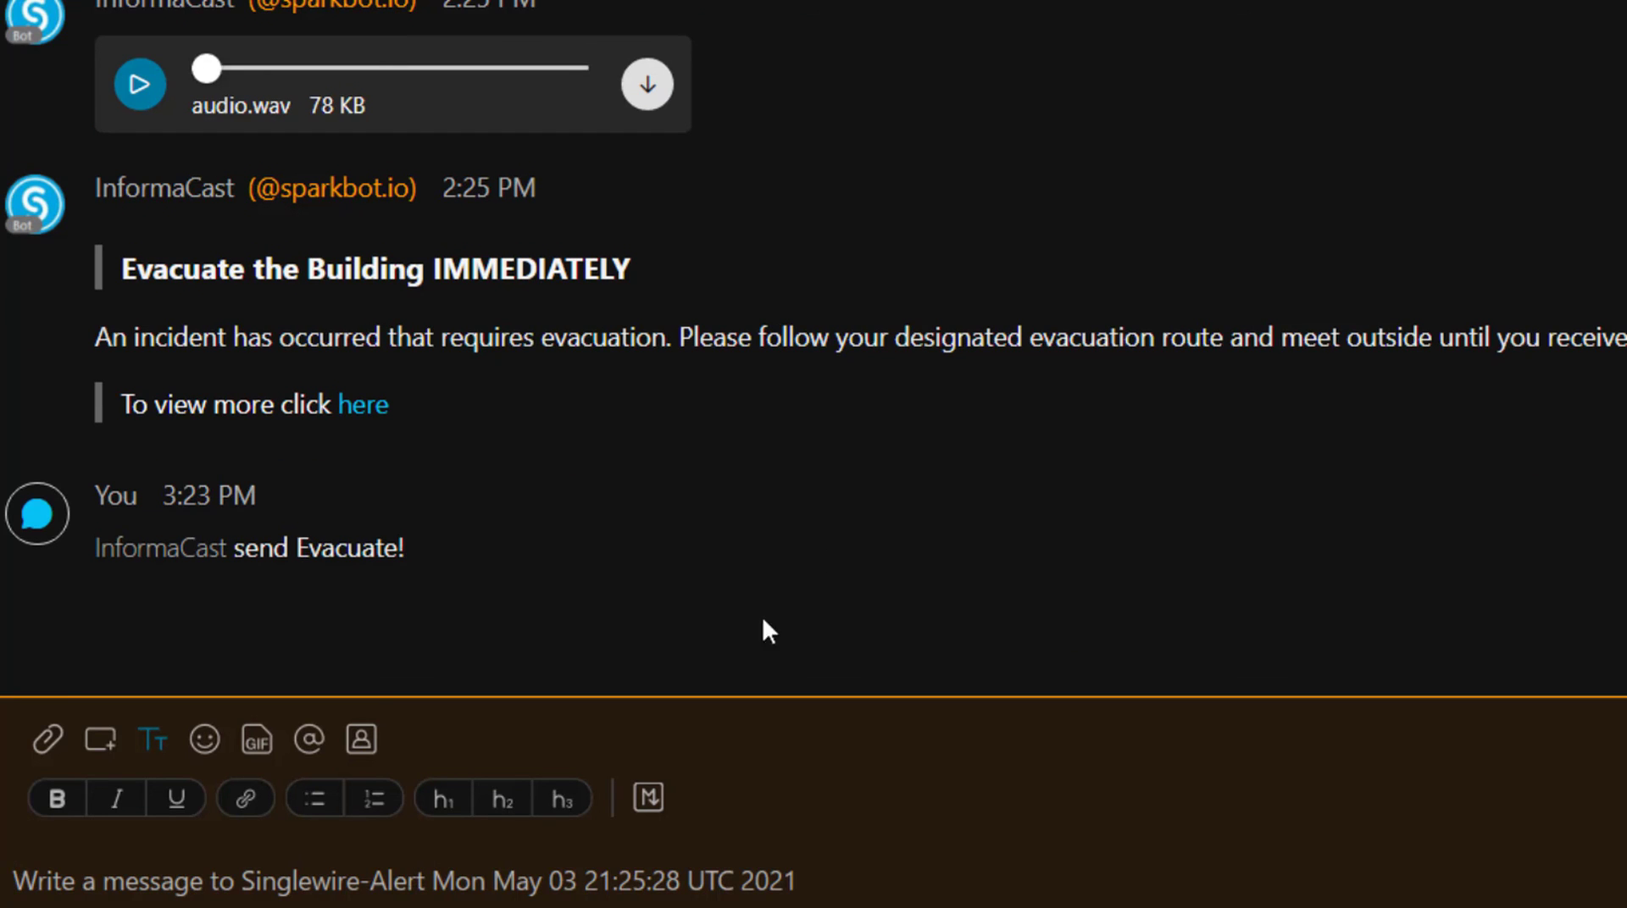